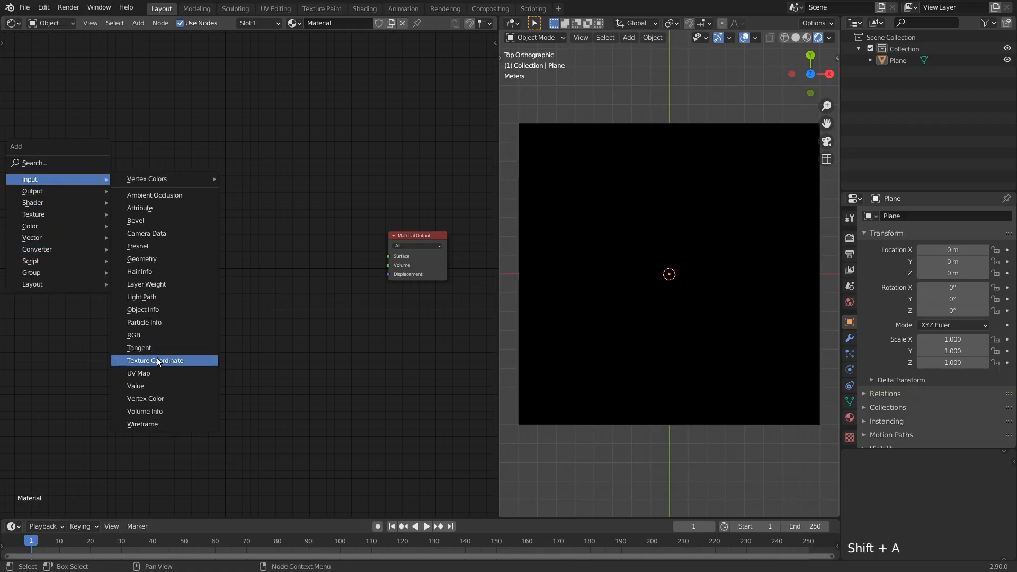
# Step: Feed object coordinates through Separate XYZ into a Less Than math node with X as threshold
pyautogui.click(155, 360)
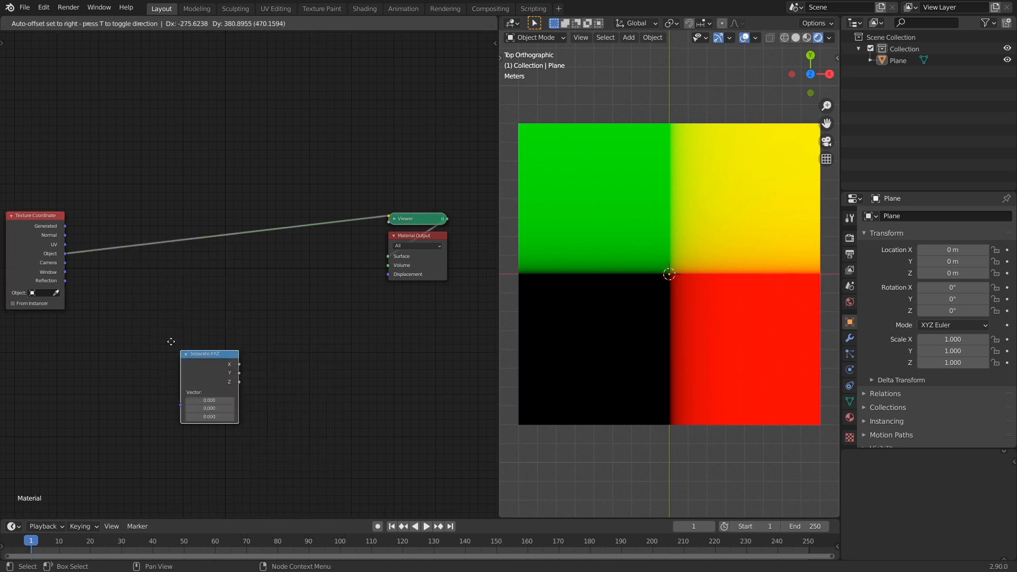
pyautogui.moveTo(209, 354); pyautogui.dragTo(108, 221)
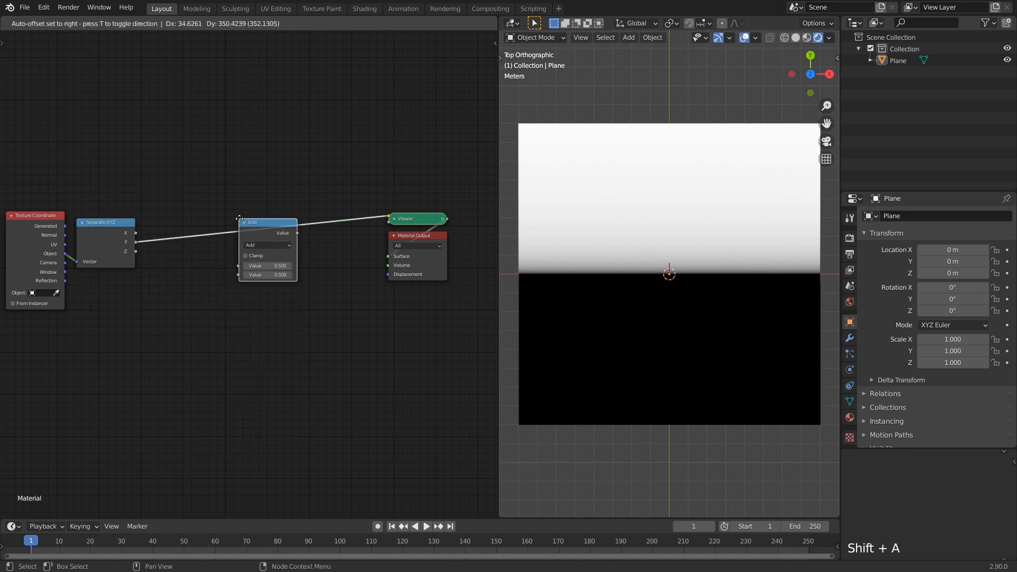
pyautogui.click(284, 224)
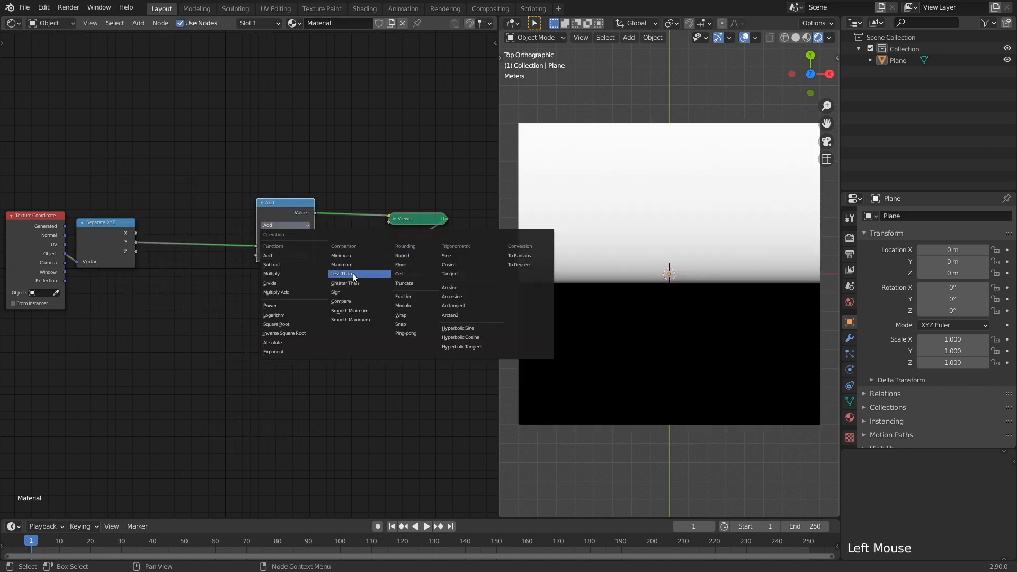
pyautogui.click(341, 273)
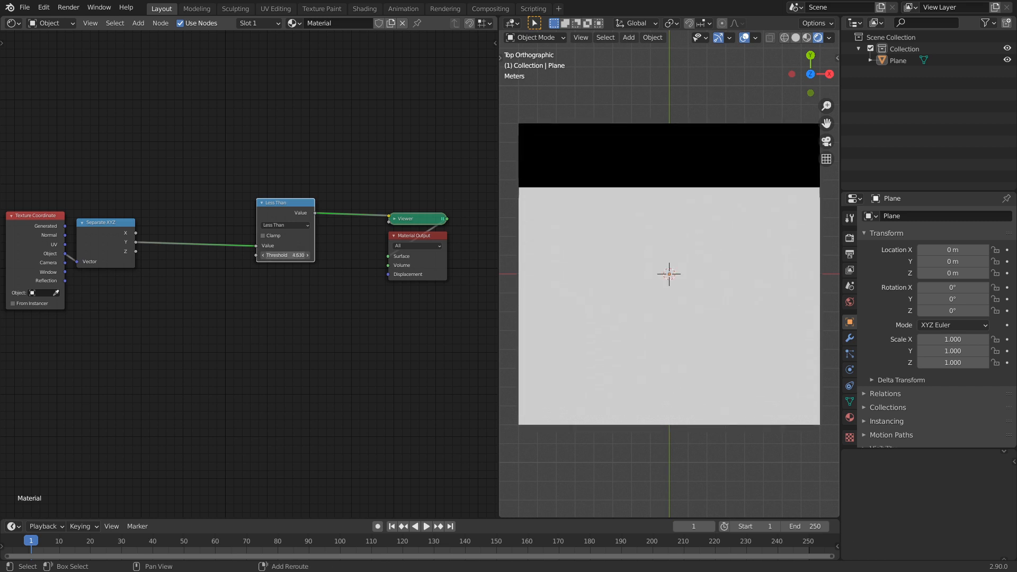
pyautogui.moveTo(299, 255); pyautogui.dragTo(278, 254)
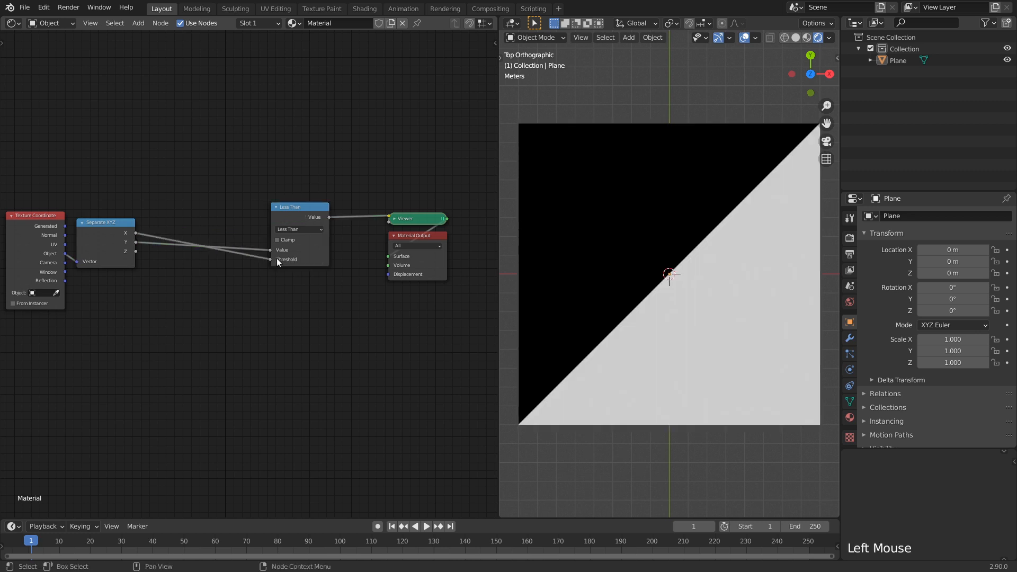
# Step: Add Multiply, Sine and Add math nodes offsetting the threshold into a wavy edge
pyautogui.press('shift+a')
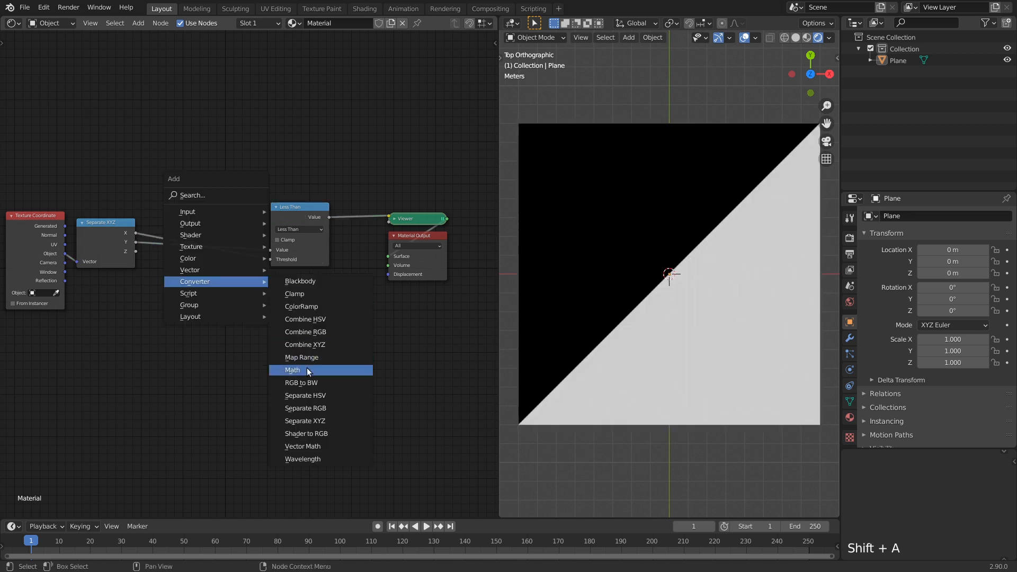
pyautogui.click(292, 369)
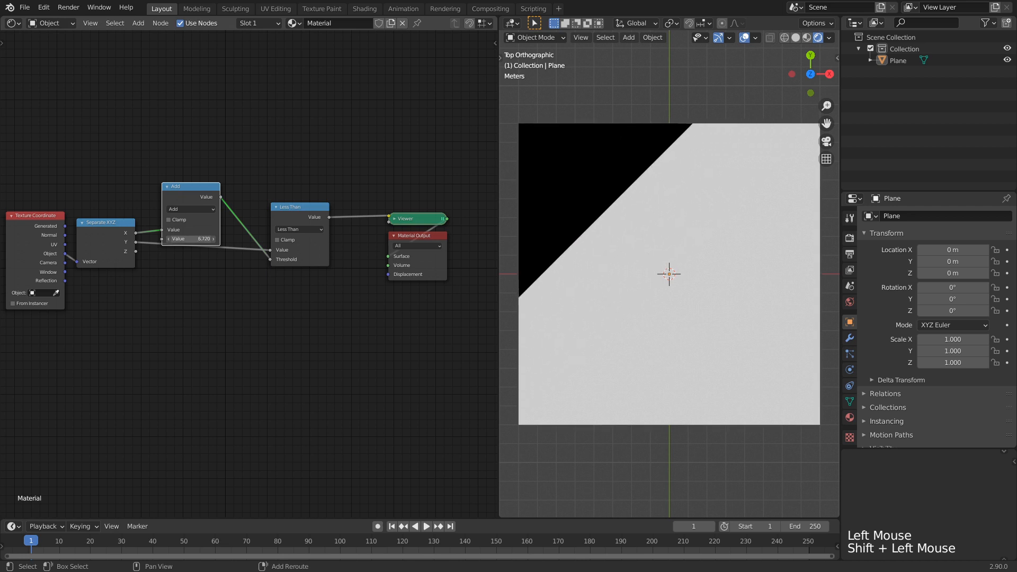
pyautogui.click(191, 208)
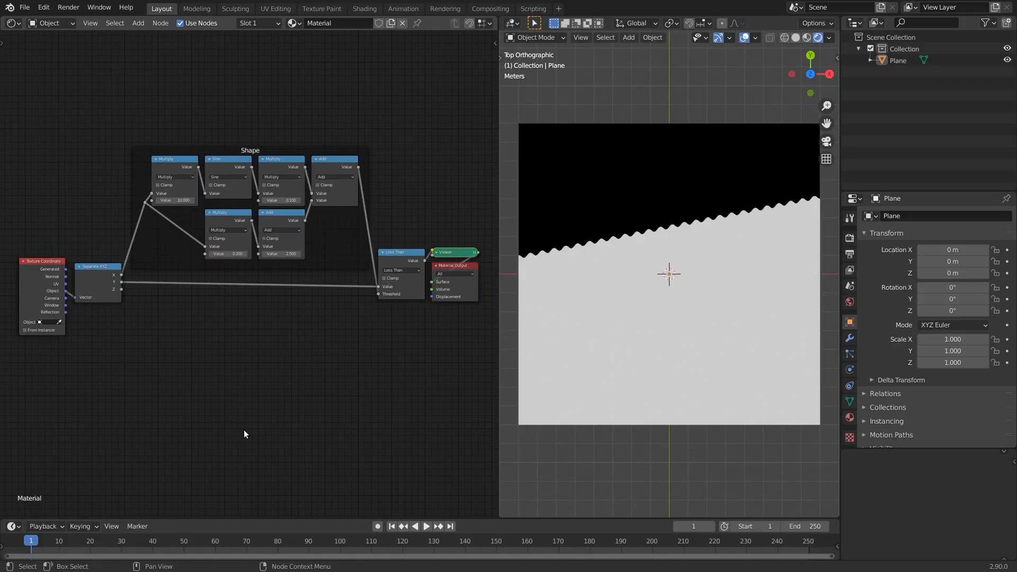
pyautogui.press('shift+a')
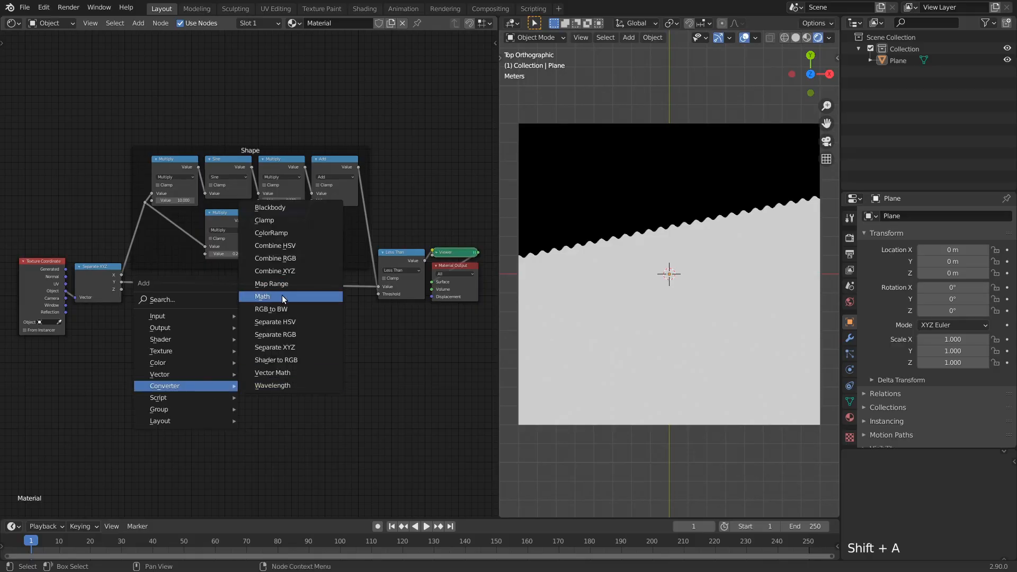
pyautogui.click(262, 296)
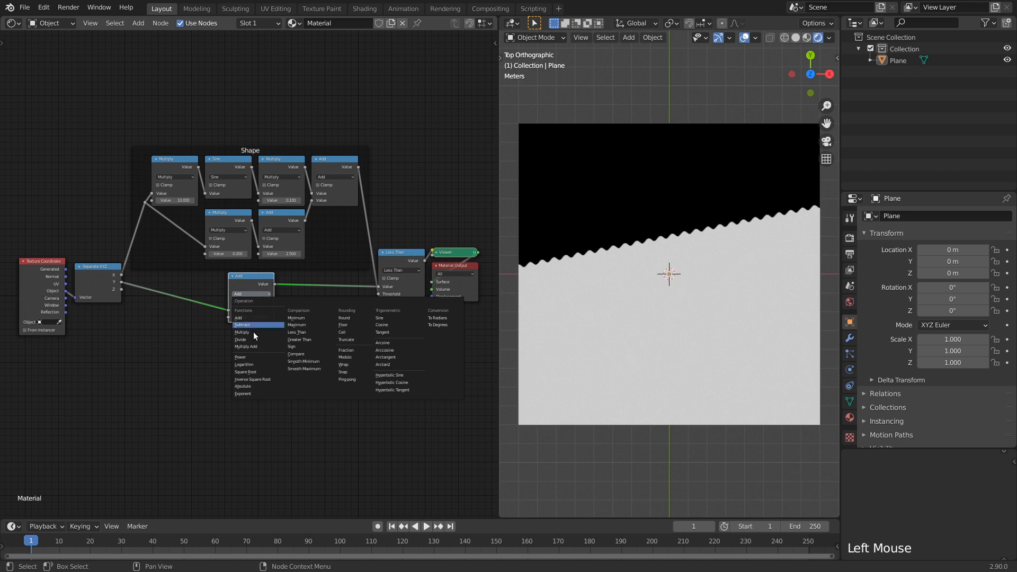
pyautogui.click(242, 385)
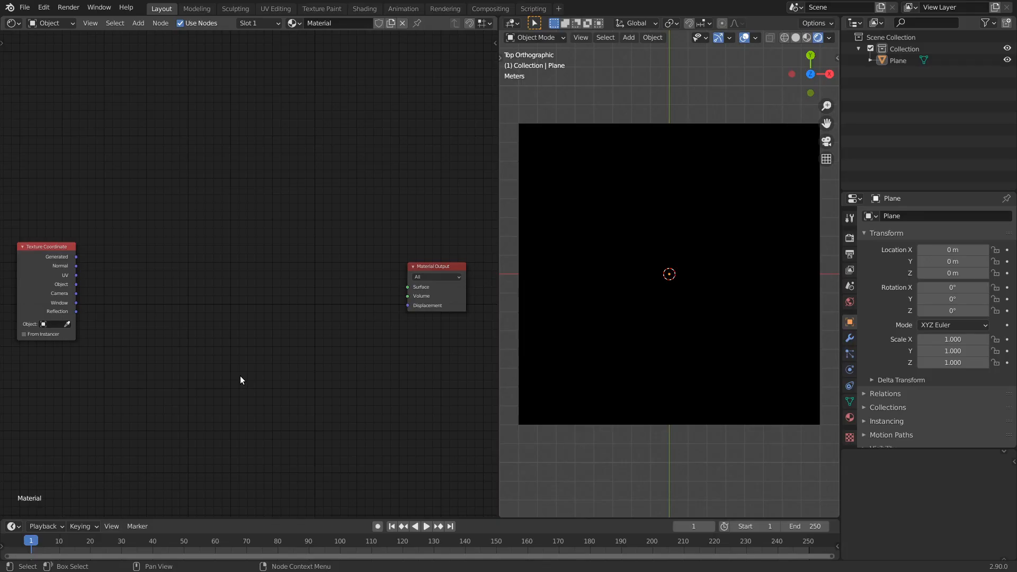
# Step: Take the Length of object coordinates and threshold it at 0.47 with a Less Than node
pyautogui.press('Shift+A')
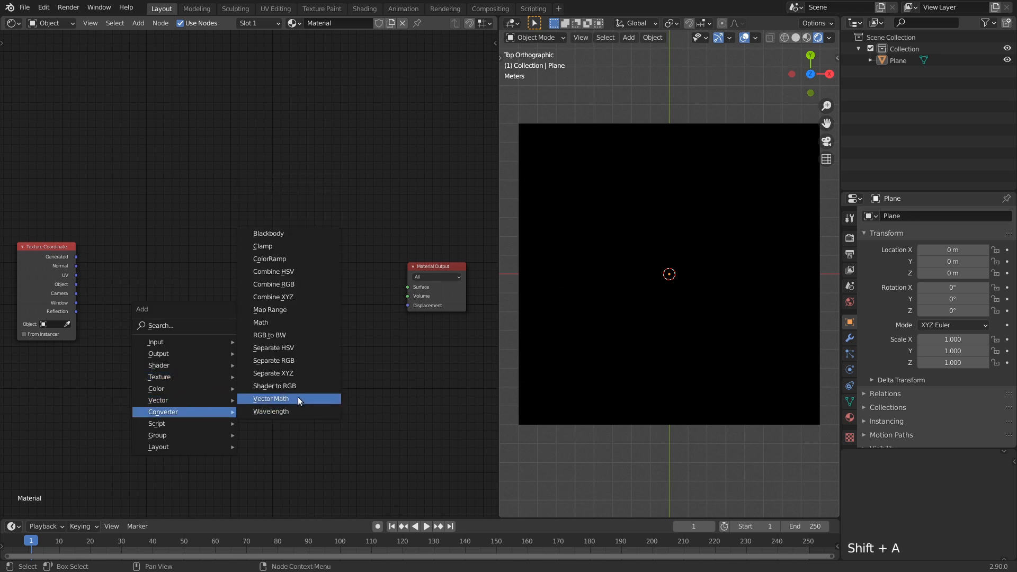
pyautogui.click(270, 399)
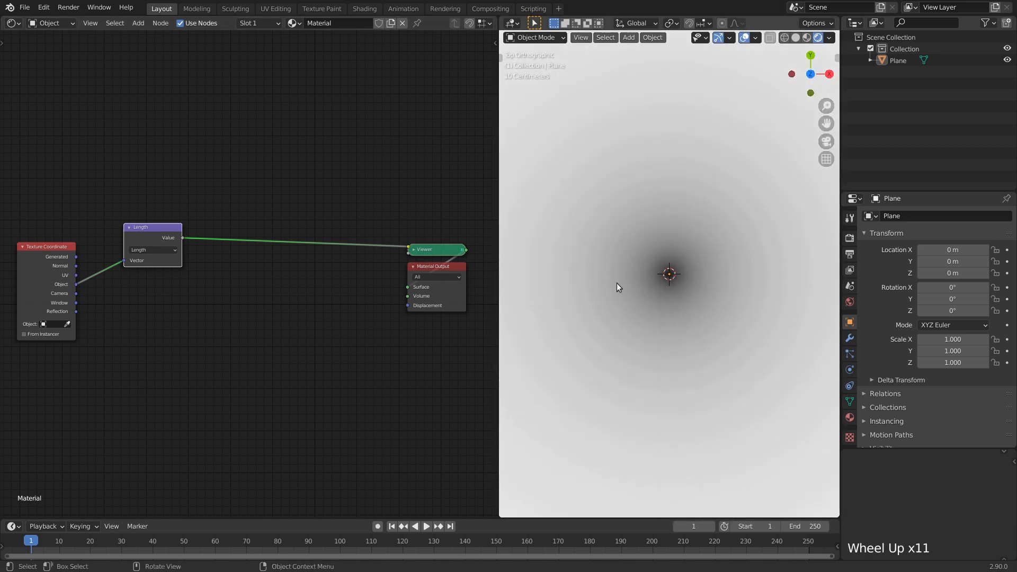
pyautogui.press('shift+a')
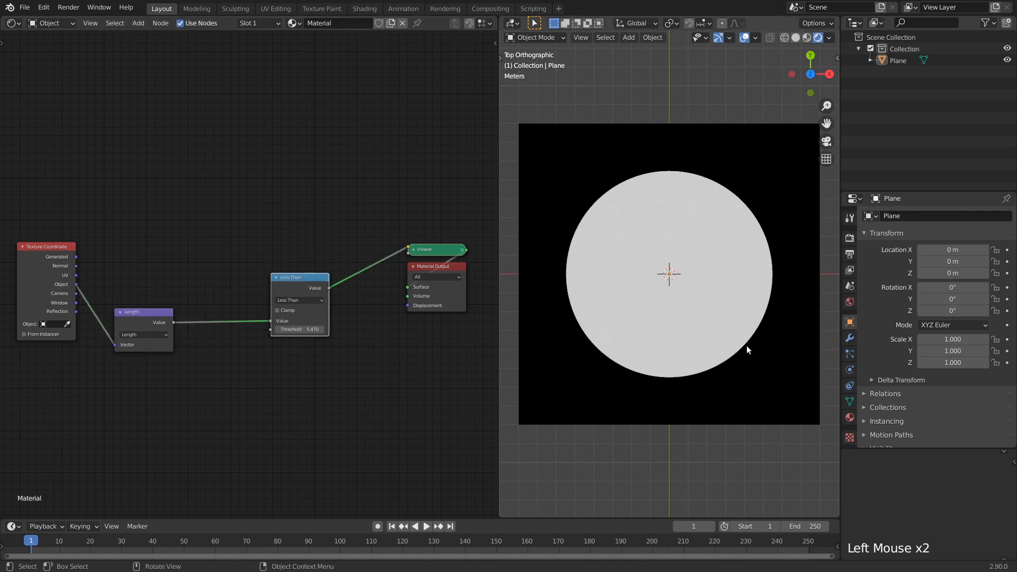
pyautogui.press('shift+a')
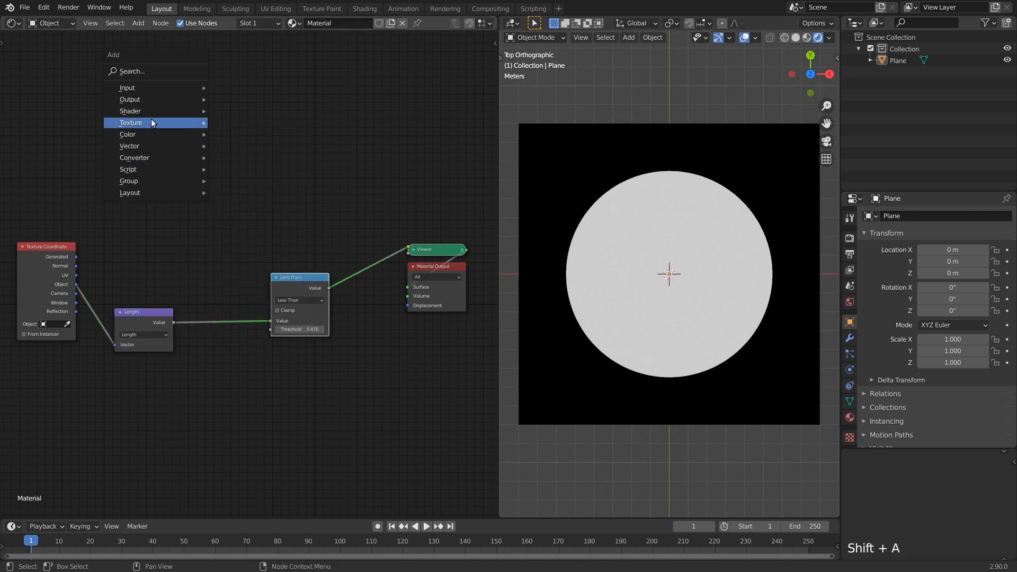
# Step: Drive the distance threshold with a Radial gradient texture, replacing the sine-wave shape nodes
pyautogui.click(130, 123)
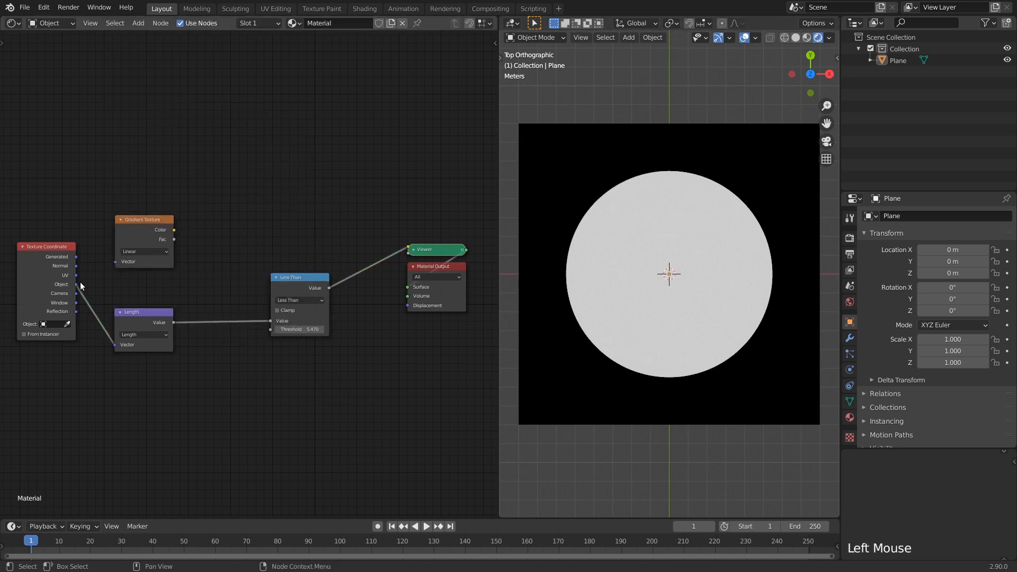
pyautogui.click(144, 251)
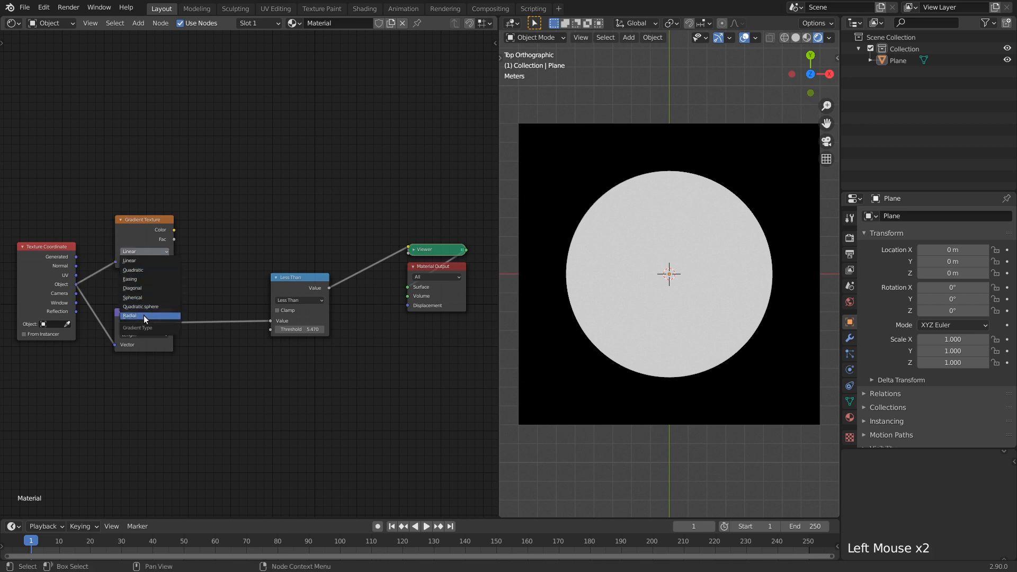
pyautogui.click(131, 316)
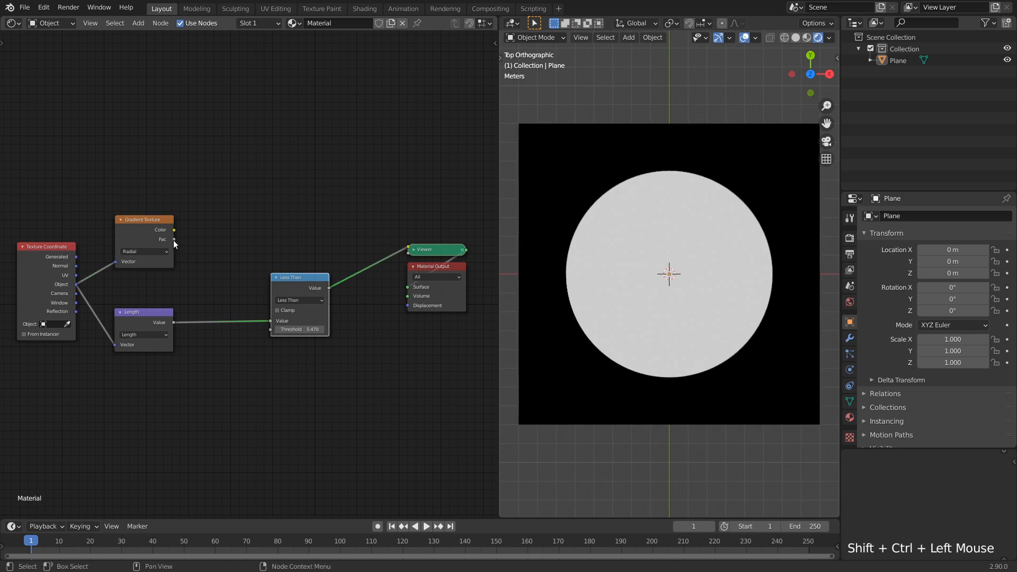
pyautogui.scroll(3)
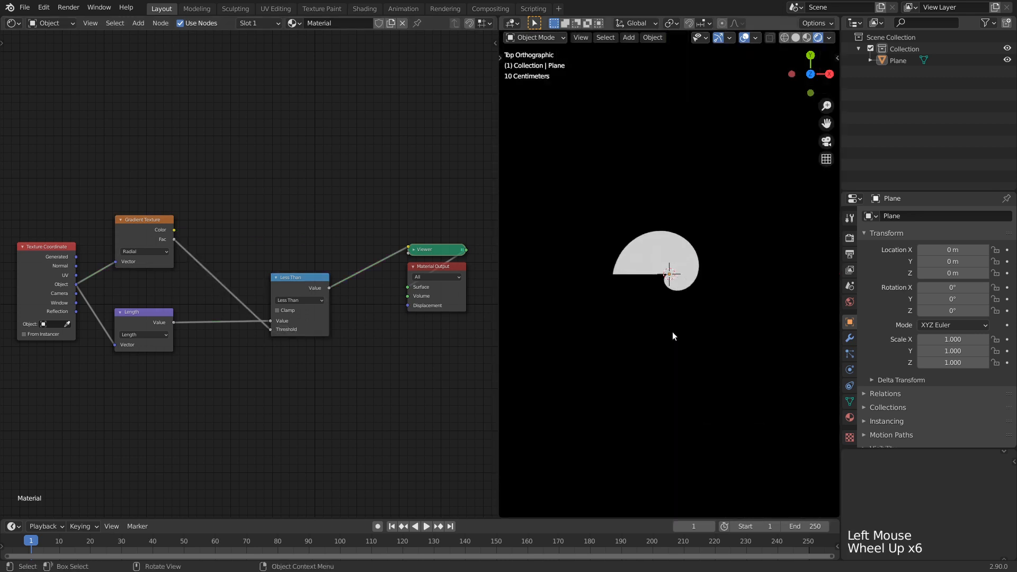
pyautogui.scroll(3)
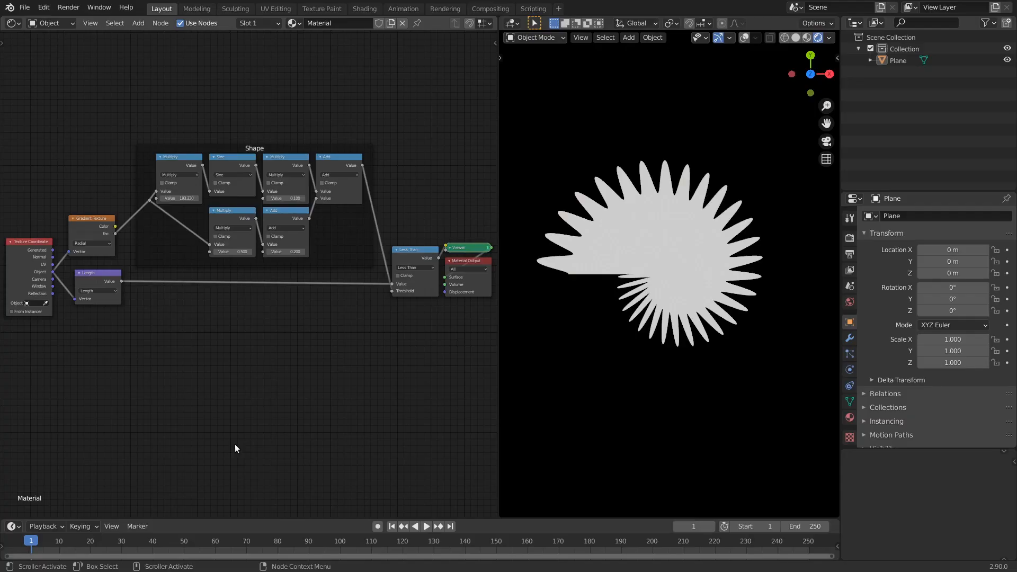
pyautogui.moveTo(116, 190)
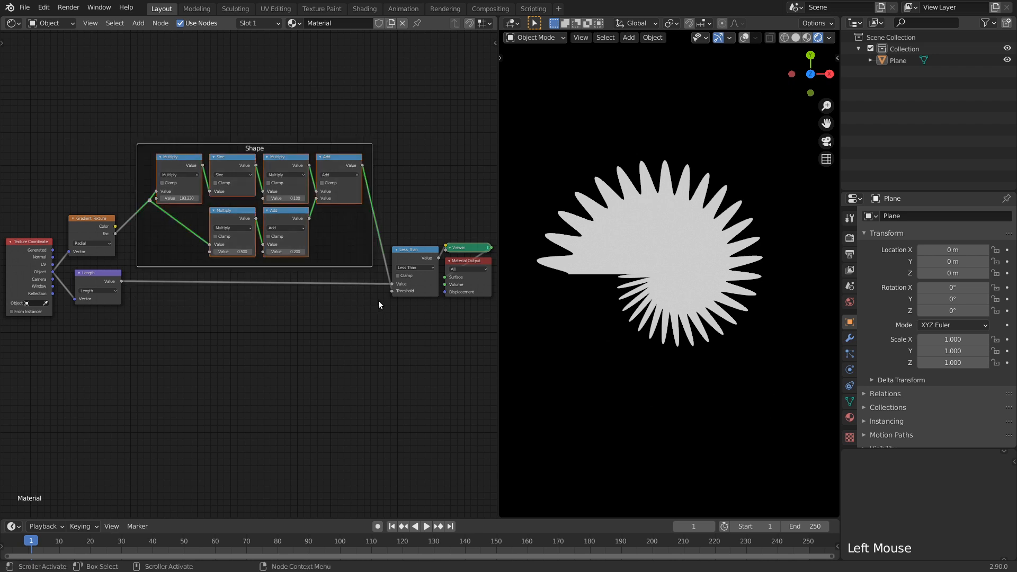
pyautogui.press('shift+a')
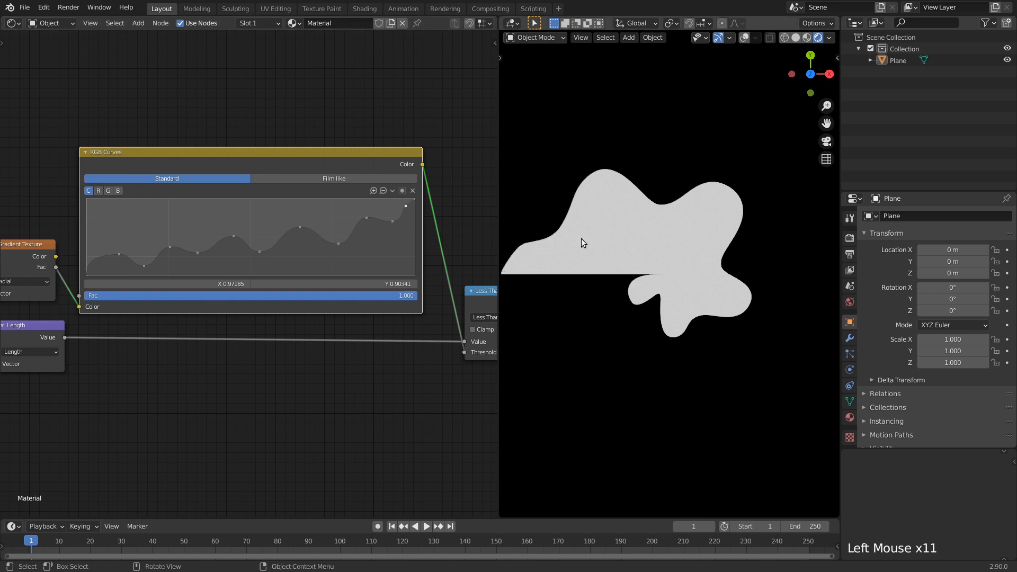
# Step: Insert a Ping-pong math node after the radial gradient and adjust its Scale
pyautogui.scroll(-3)
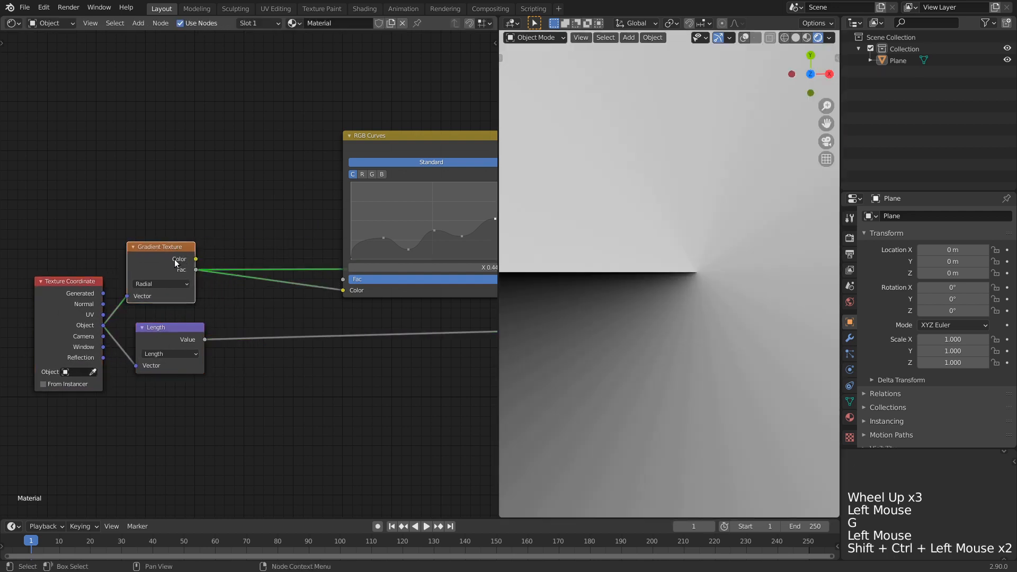
pyautogui.scroll(-3)
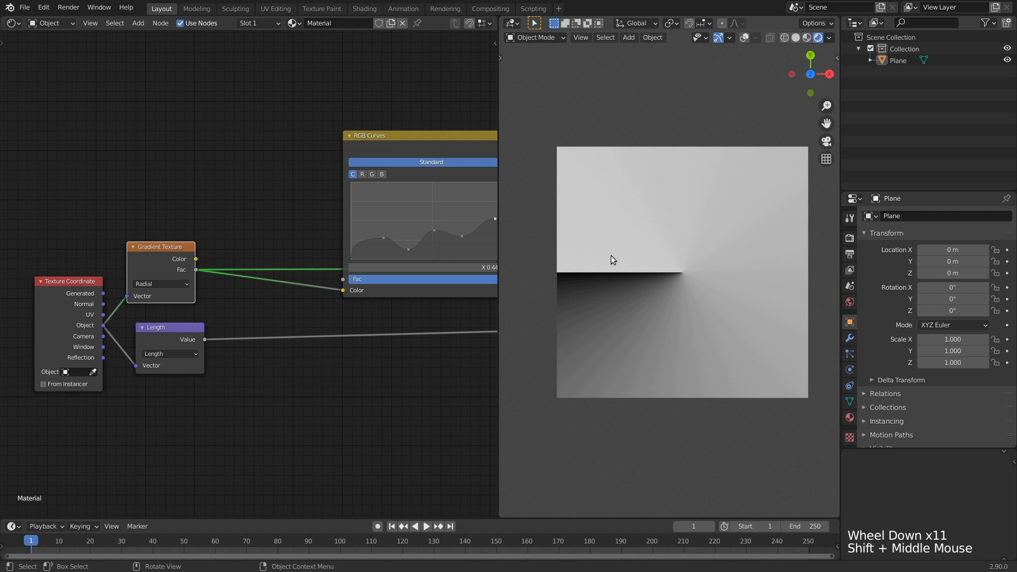
pyautogui.scroll(3)
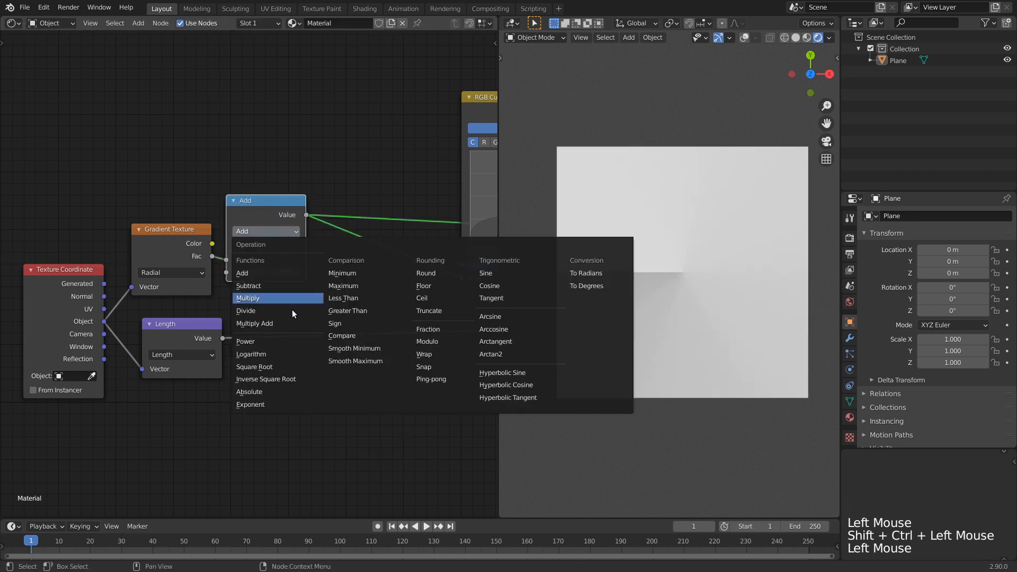
pyautogui.click(430, 379)
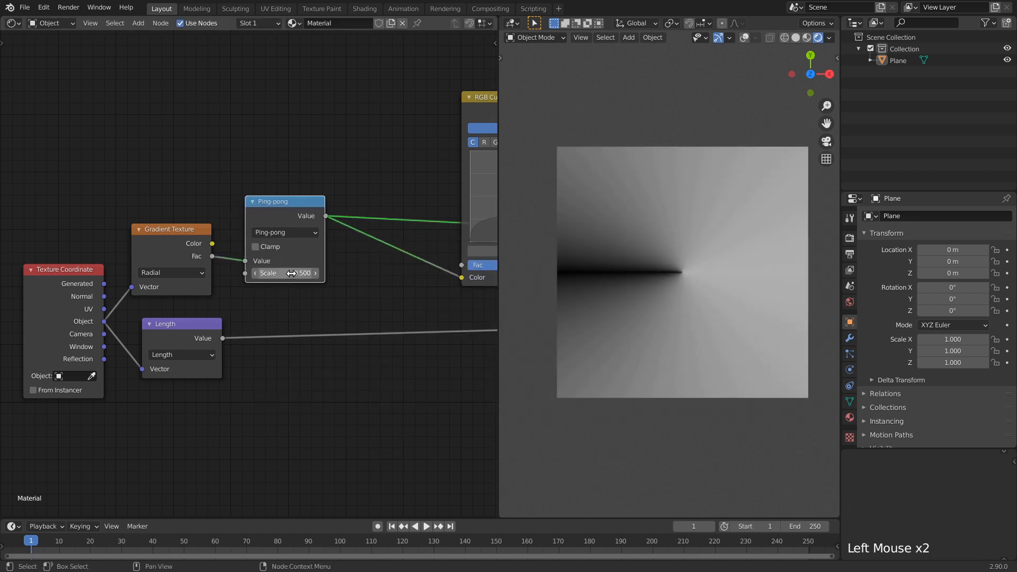
pyautogui.click(284, 272)
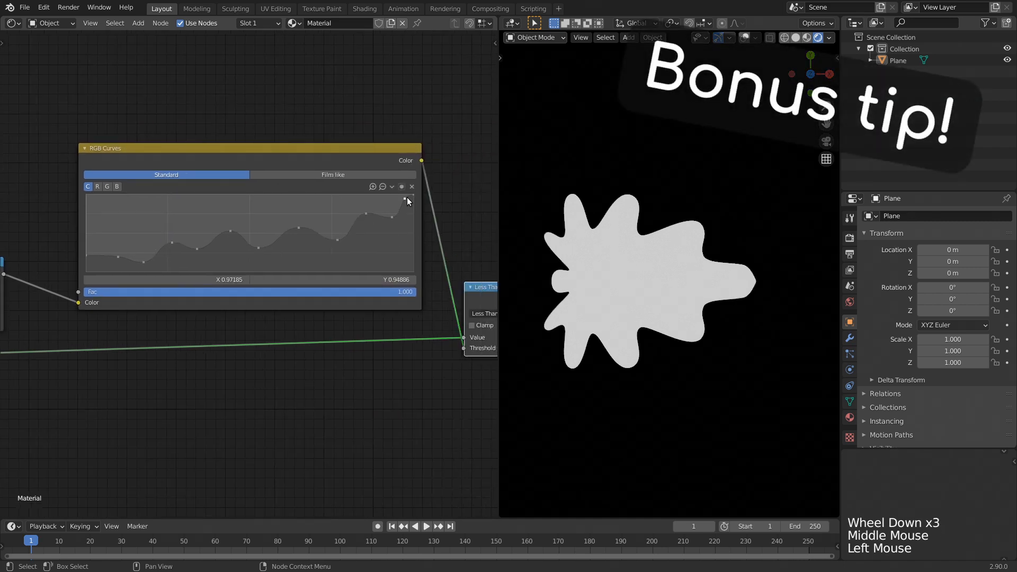
# Step: Set the new RGB Curves point to a Vector Handle for sharp leaf tips
pyautogui.scroll(3)
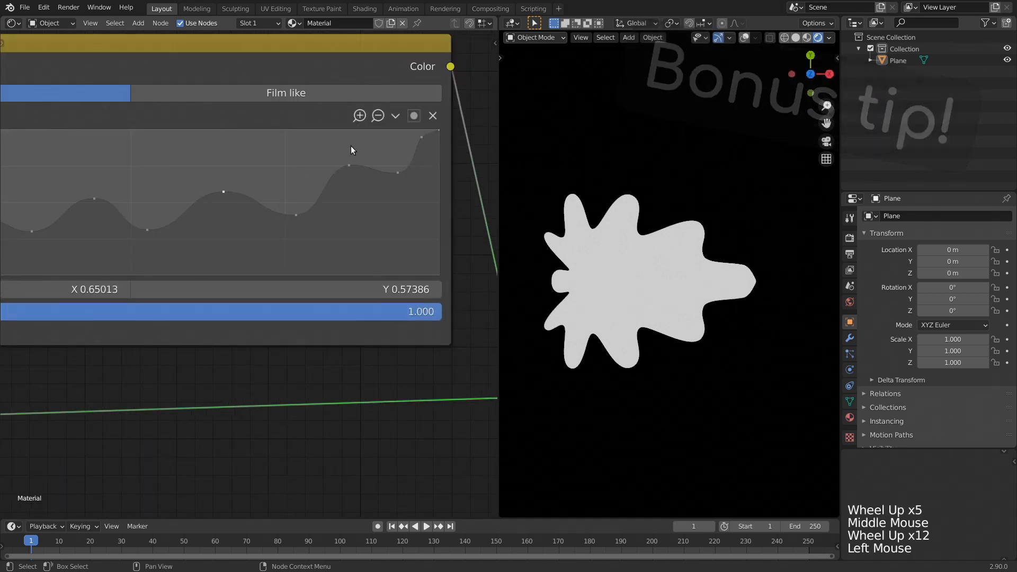
pyautogui.click(395, 116)
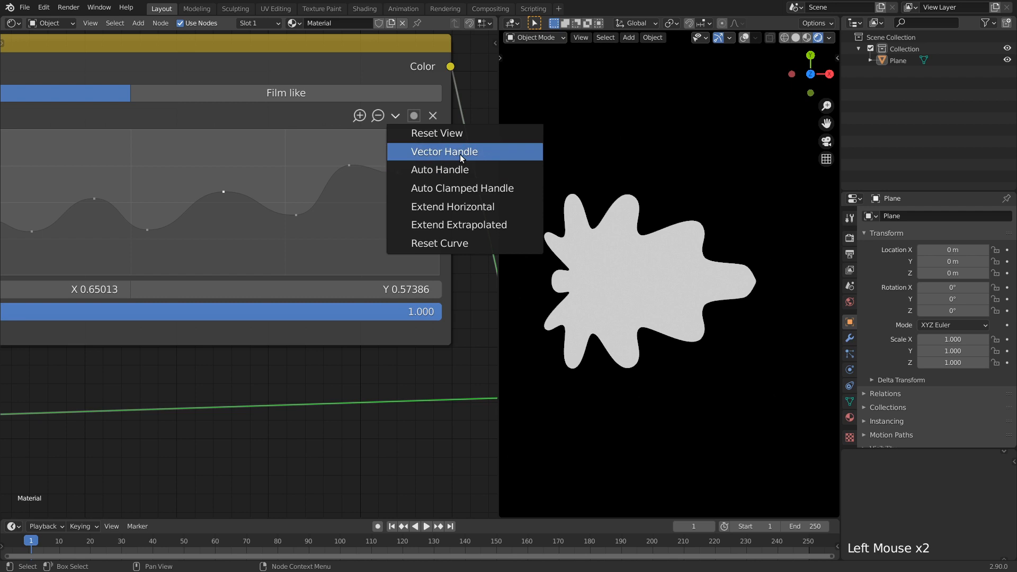
pyautogui.click(444, 151)
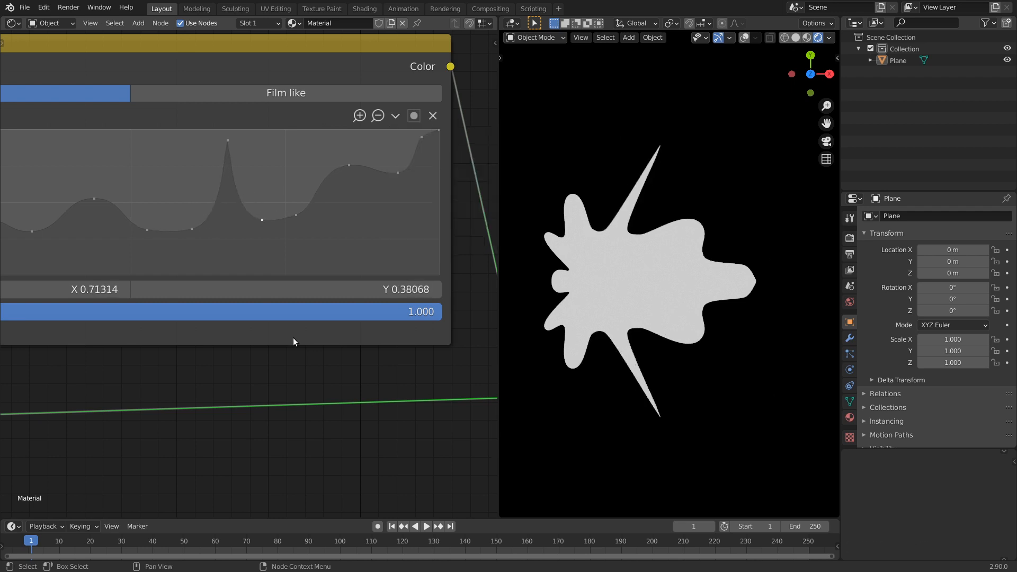
pyautogui.scroll(-3)
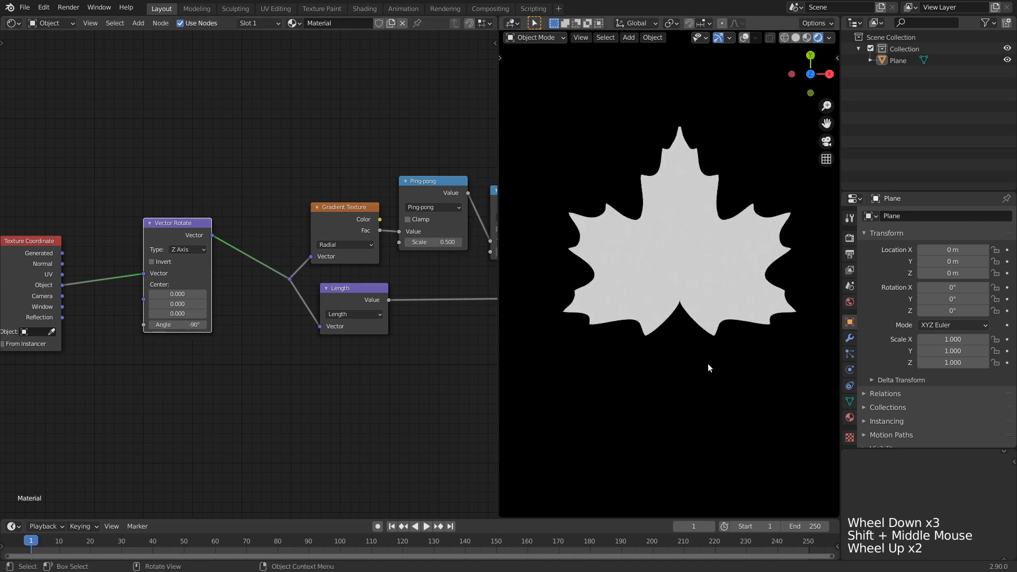
# Step: Insert a Z-axis Vector Rotate of 90° before the gradient and length nodes
pyautogui.scroll(-3)
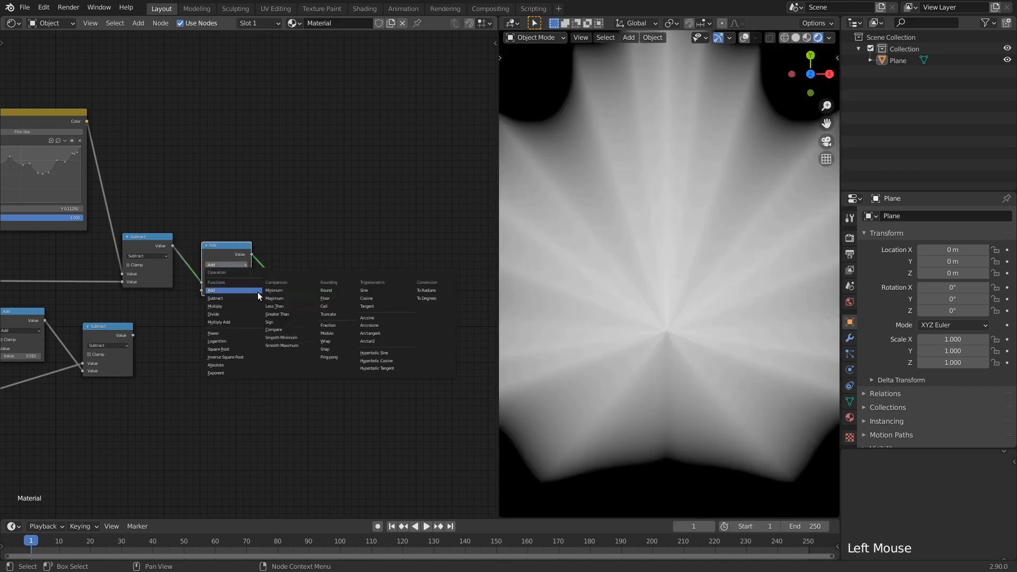
# Step: Combine the two Subtract outputs with Smooth Minimum and raise the blend Distance slightly
pyautogui.click(273, 298)
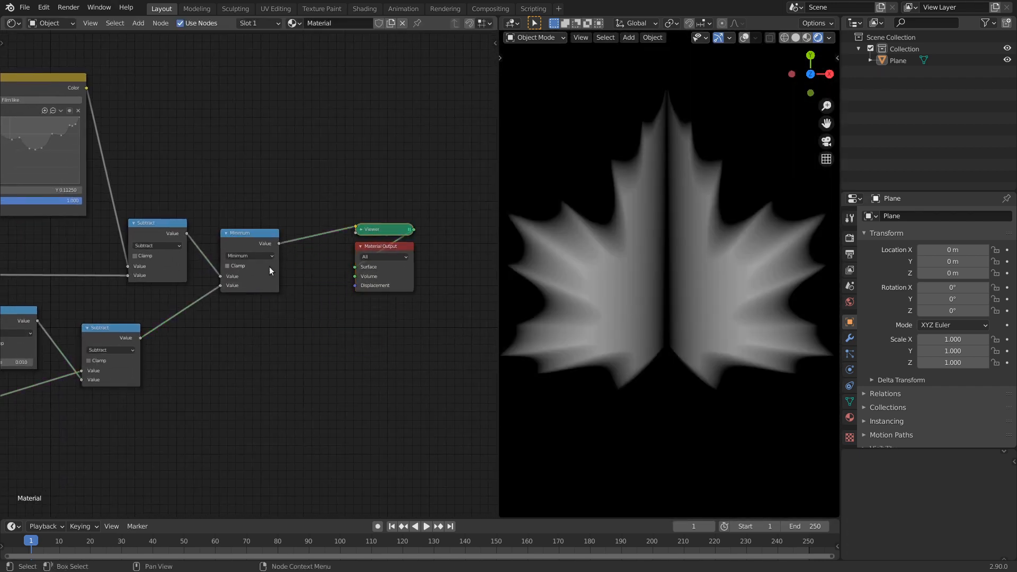
pyautogui.click(250, 256)
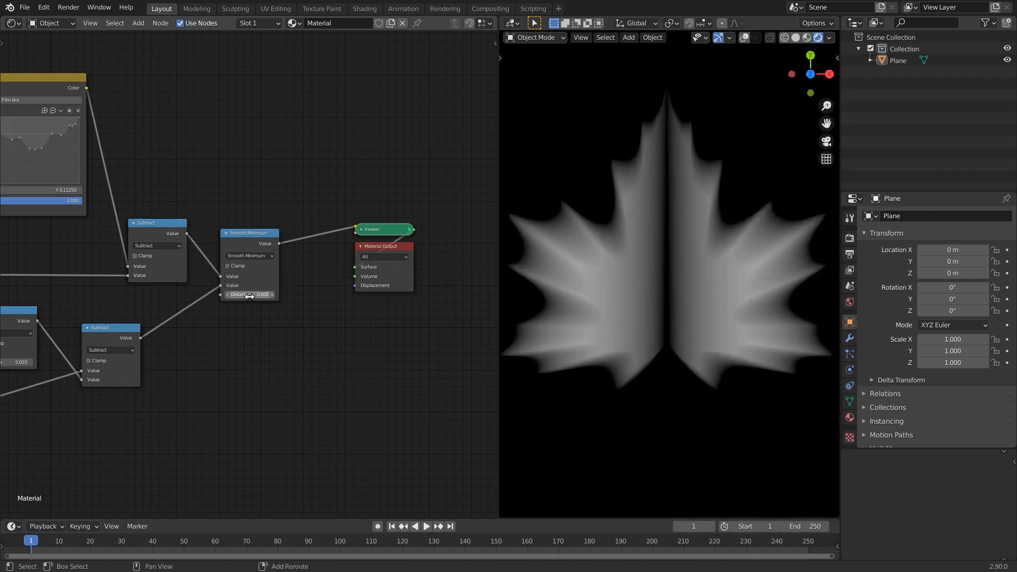
pyautogui.moveTo(240, 293); pyautogui.dragTo(263, 293)
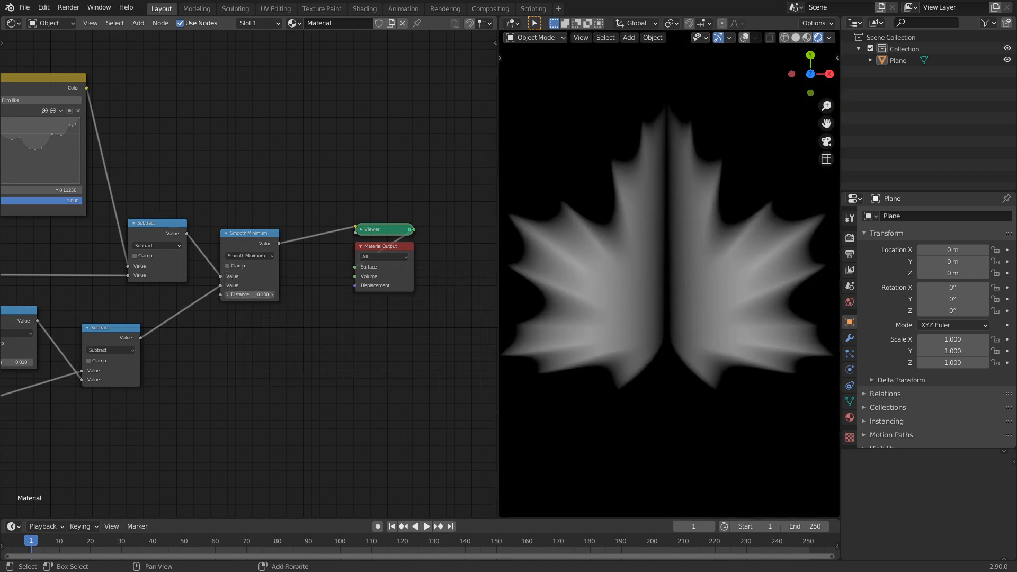
pyautogui.moveTo(263, 293); pyautogui.dragTo(263, 294)
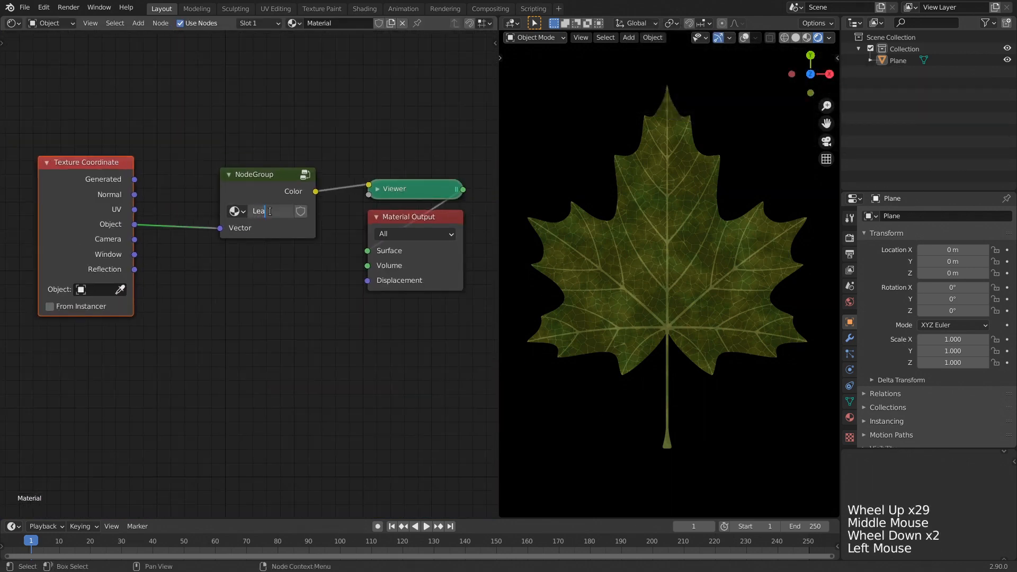
# Step: Group the leaf nodes with Ctrl+G into a node group named "Leaf"
pyautogui.scroll(-3)
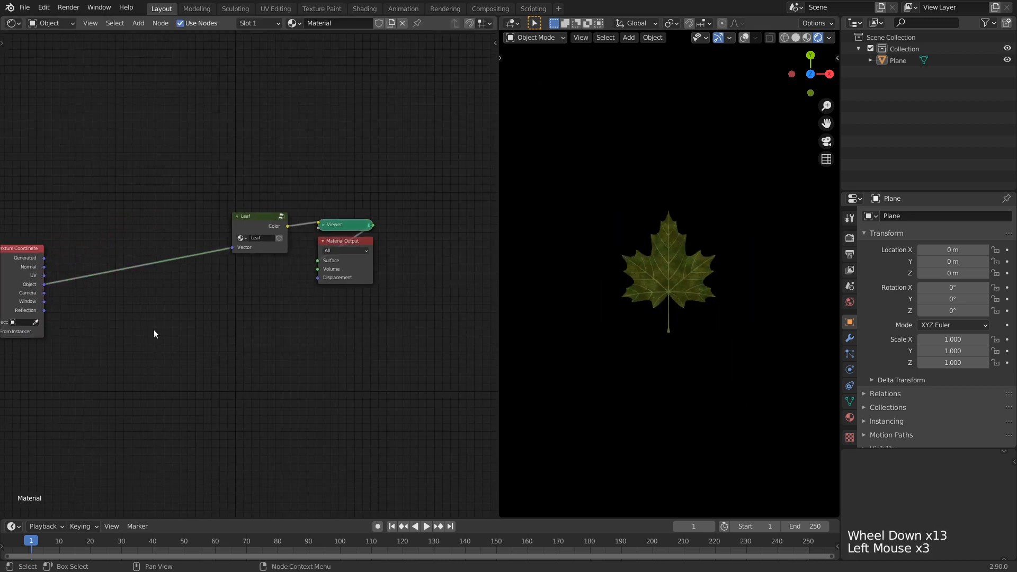
pyautogui.moveTo(98, 329)
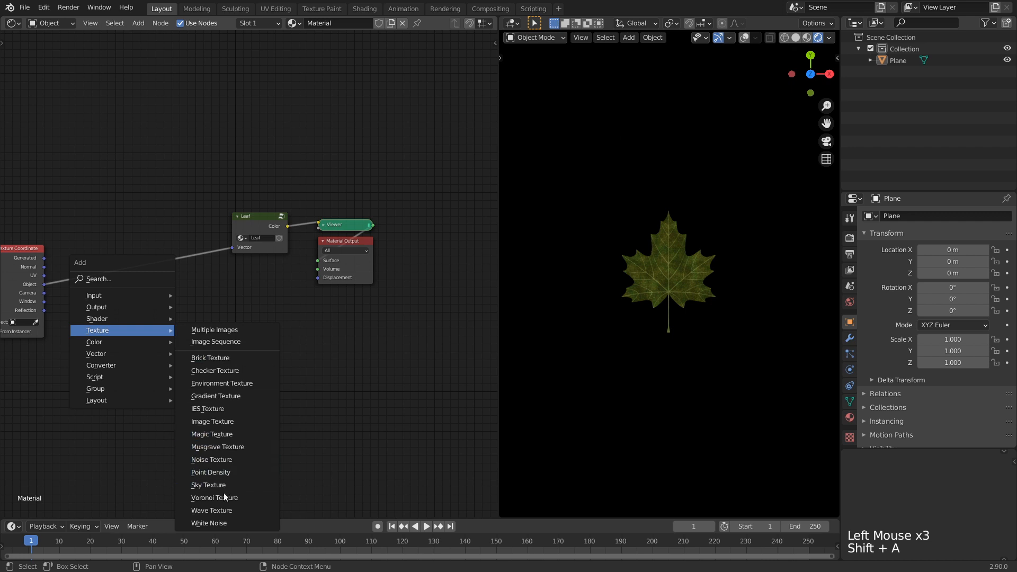
# Step: Subtract a Voronoi texture's cell Position from object coordinates feeding the Leaf group
pyautogui.click(214, 498)
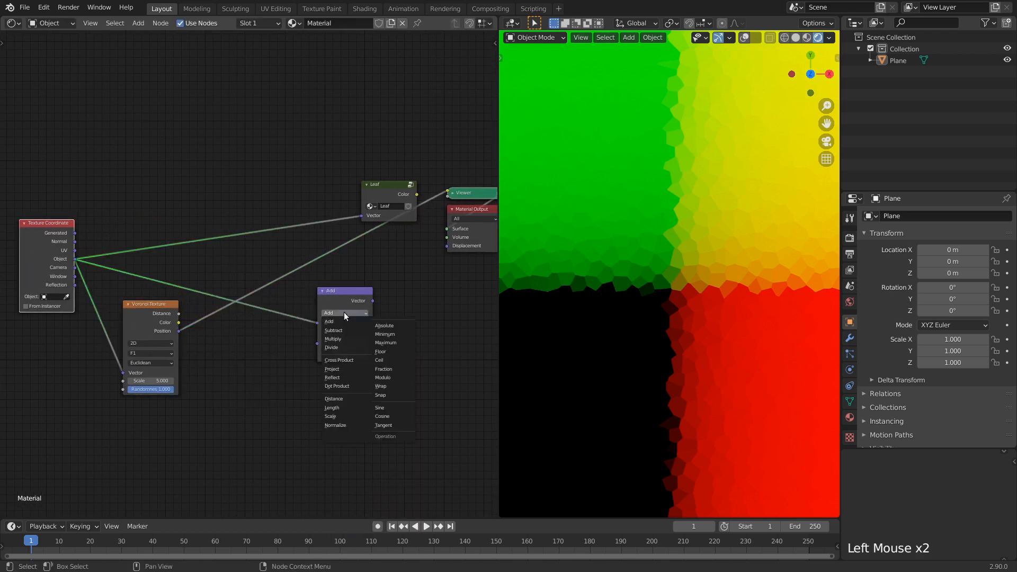
pyautogui.click(332, 330)
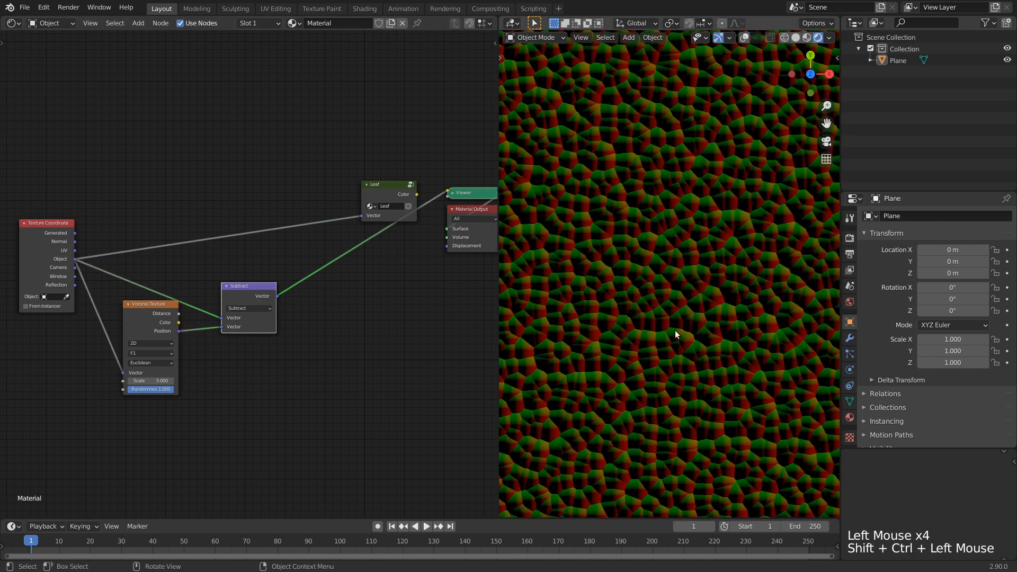
pyautogui.scroll(-3)
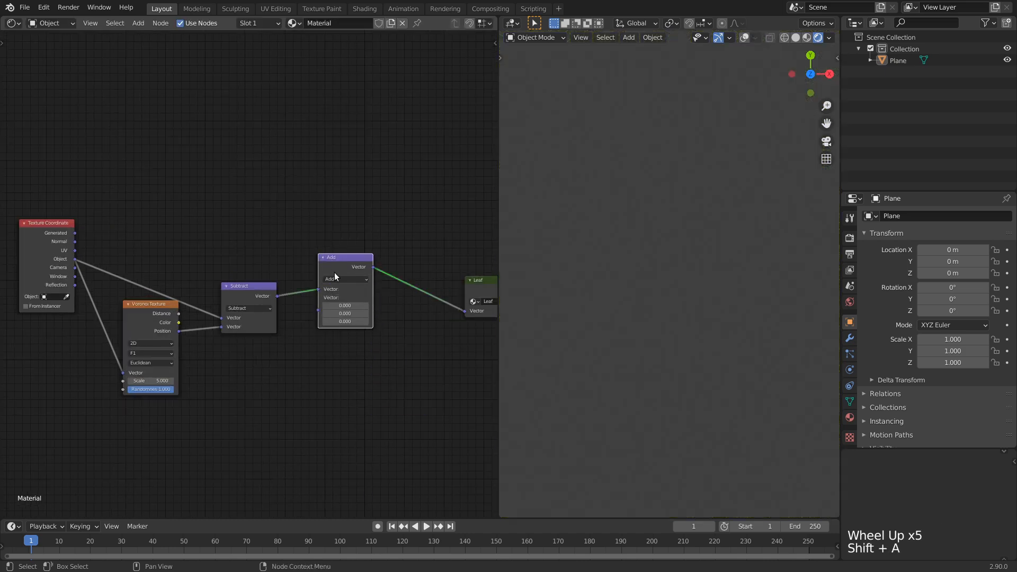
# Step: Switch the vector node to Scale at about 11 so each cell gets its own maple leaf
pyautogui.click(345, 278)
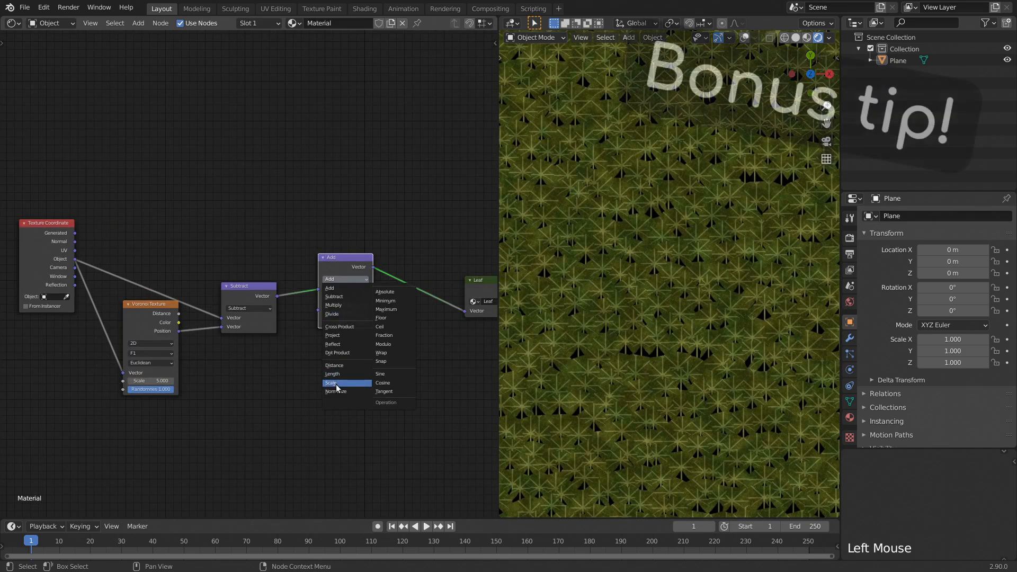
pyautogui.click(330, 382)
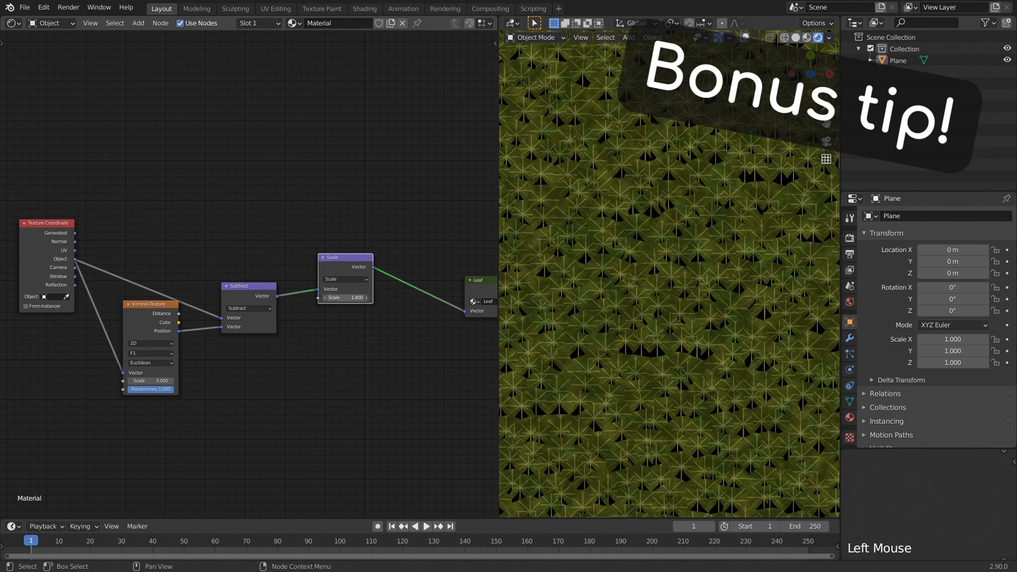
pyautogui.write('11.100')
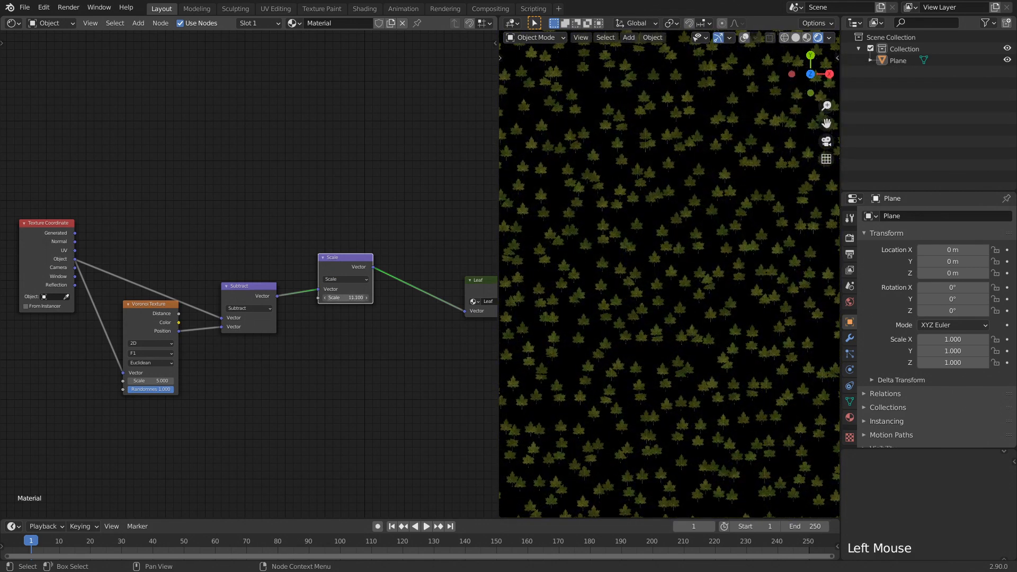
pyautogui.scroll(3)
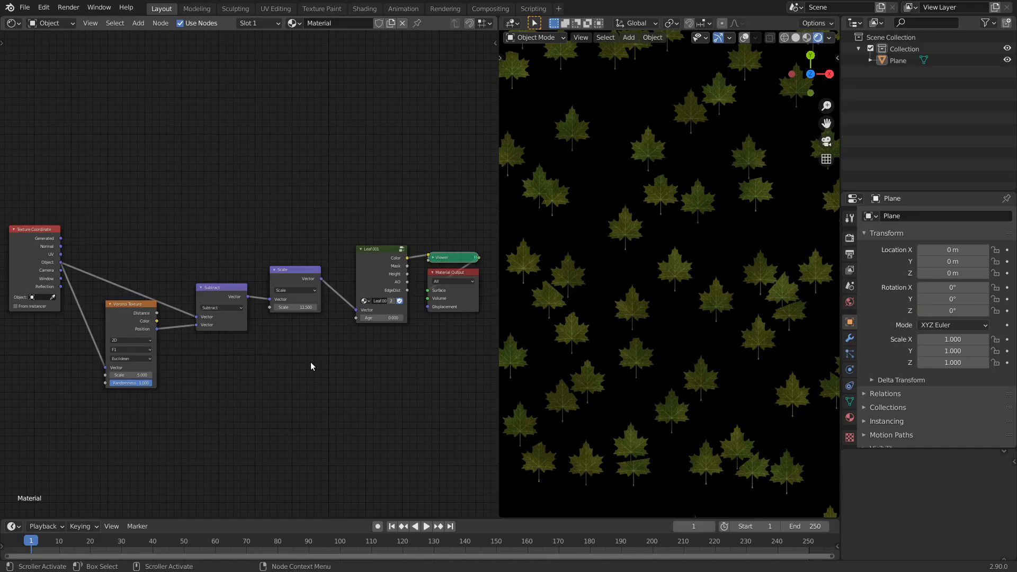
pyautogui.moveTo(270, 391)
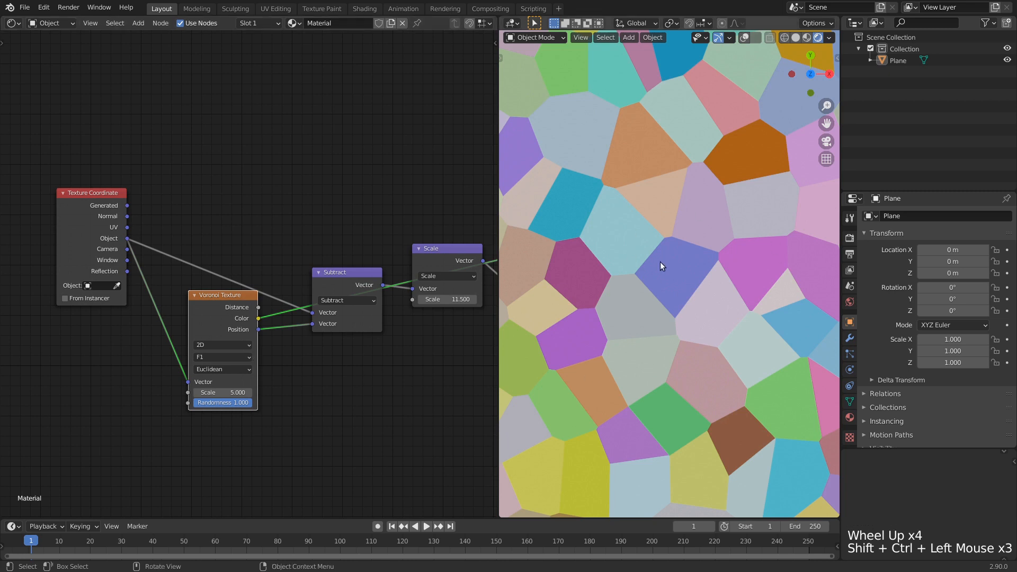
# Step: Add a Separate RGB node fed by the Voronoi colour to drive the Vector Rotate angle
pyautogui.scroll(-3)
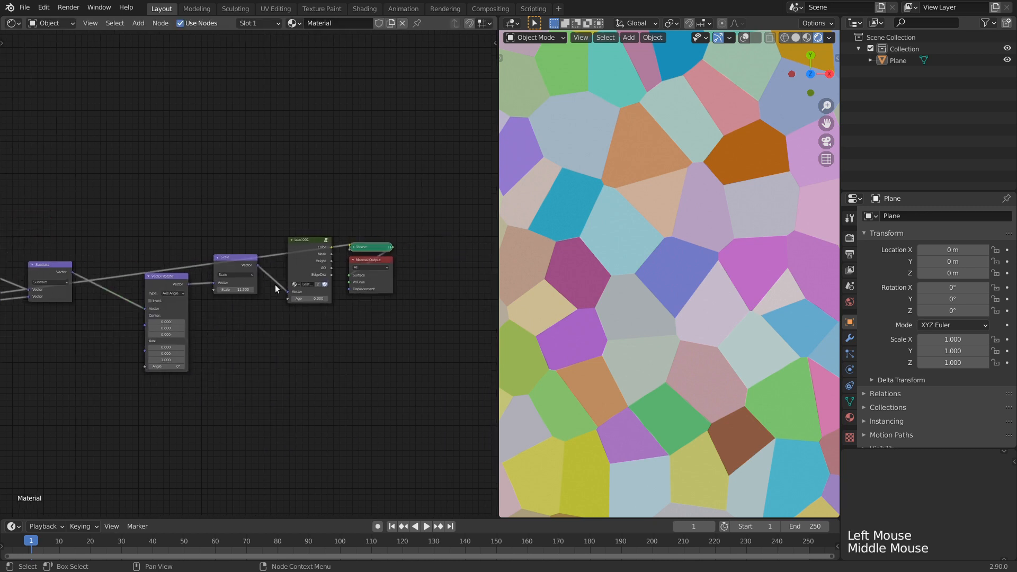
pyautogui.click(271, 258)
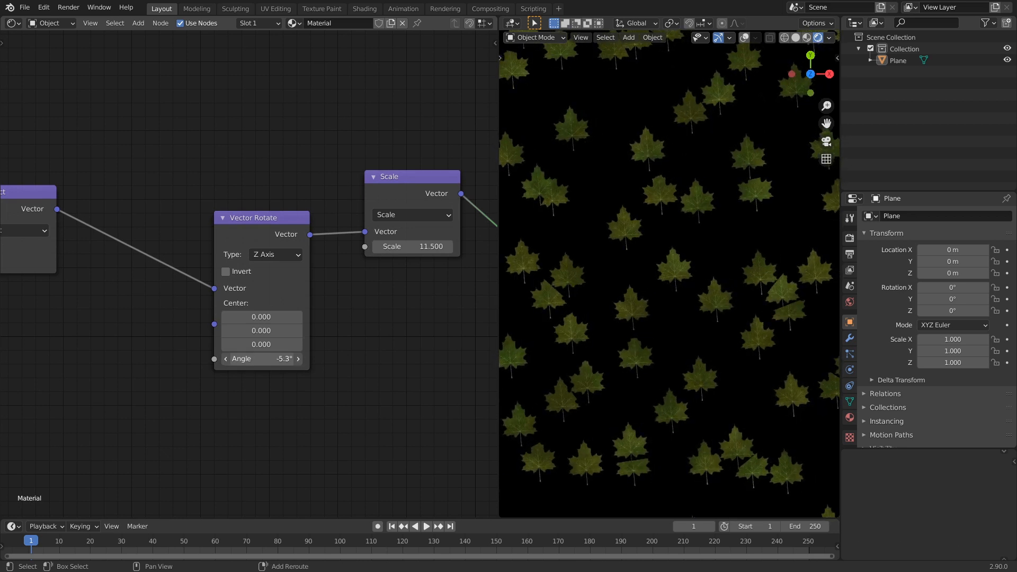
pyautogui.click(262, 359)
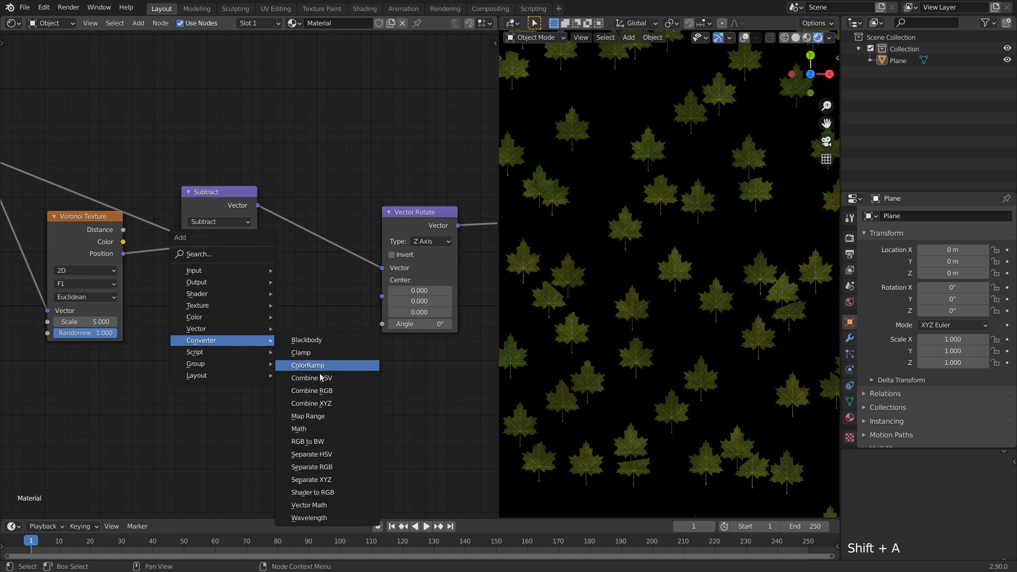
pyautogui.click(312, 466)
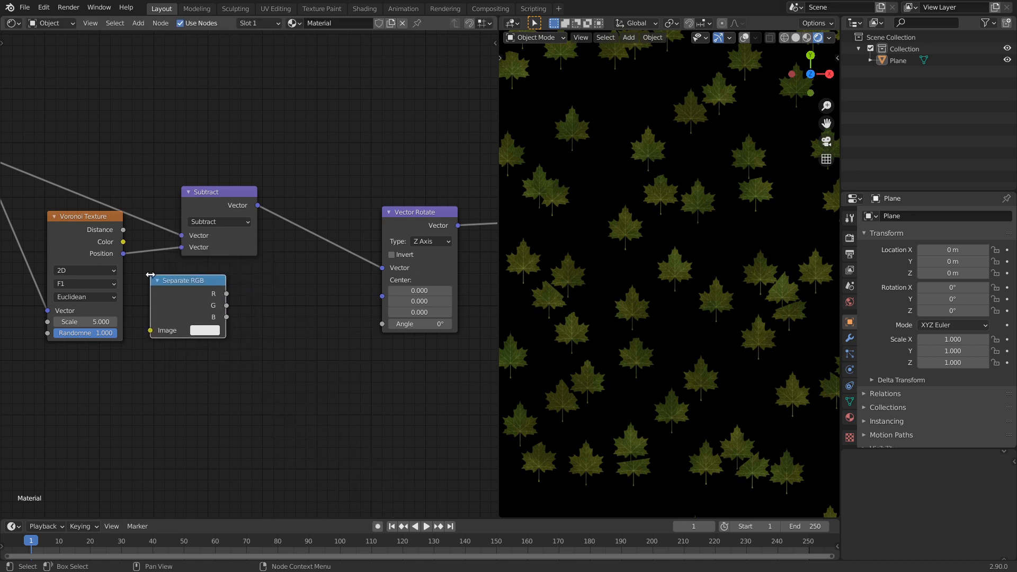
pyautogui.moveTo(123, 241); pyautogui.dragTo(152, 331)
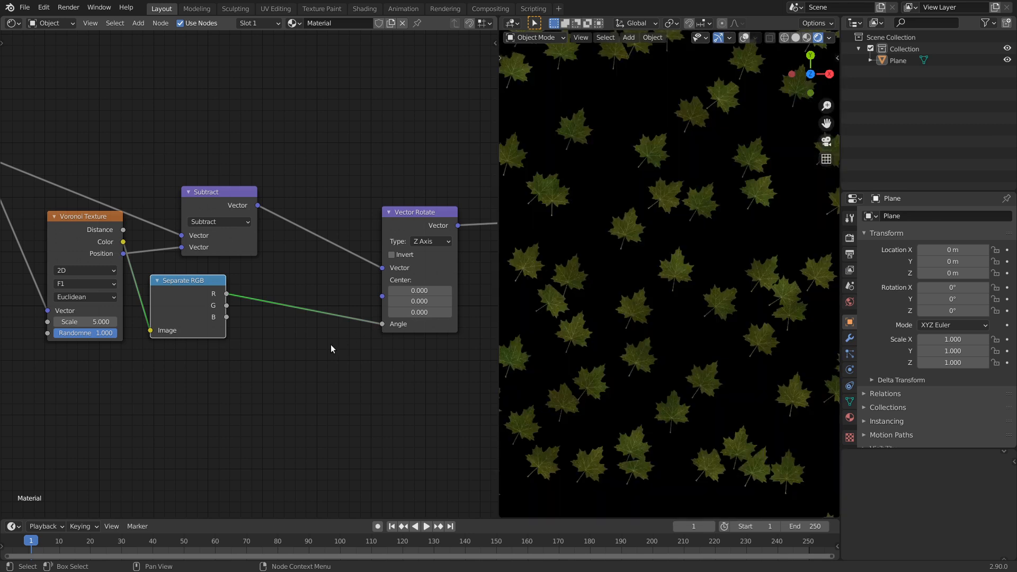
# Step: Insert a Multiply math node between R and Angle, multiplying by a full turn (6.283)
pyautogui.scroll(-3)
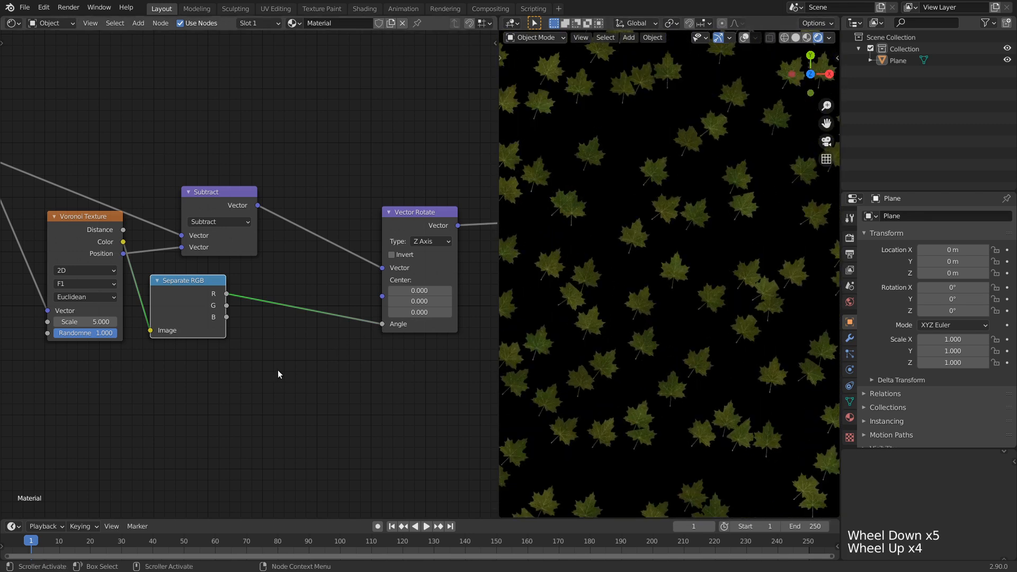
pyautogui.press('shift+a')
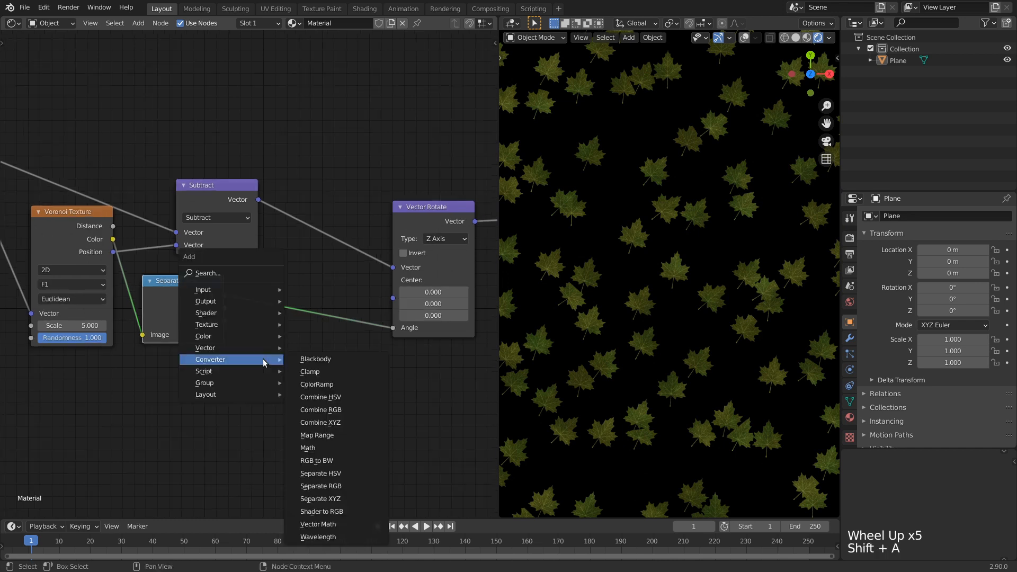
pyautogui.click(307, 447)
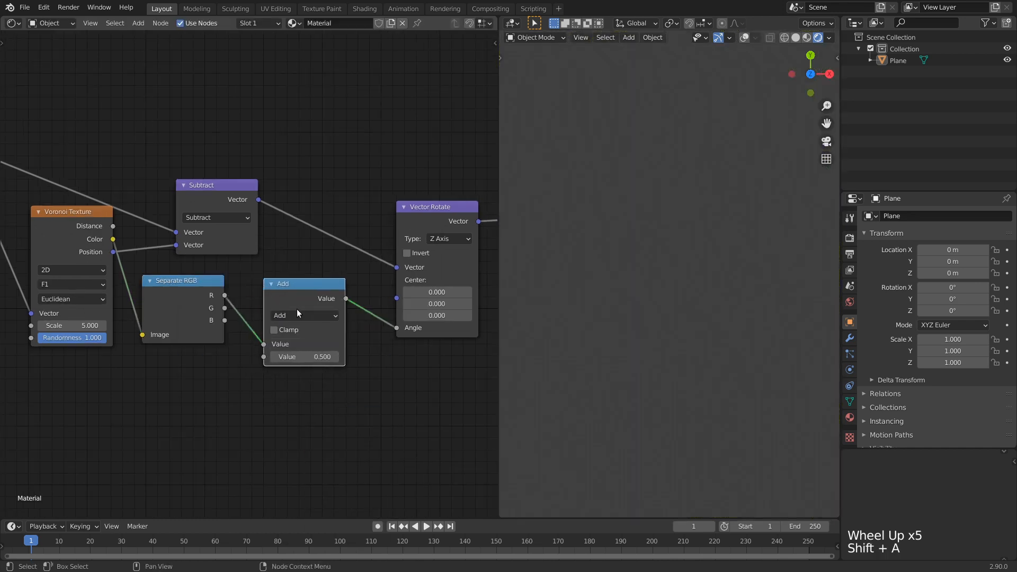
pyautogui.click(308, 315)
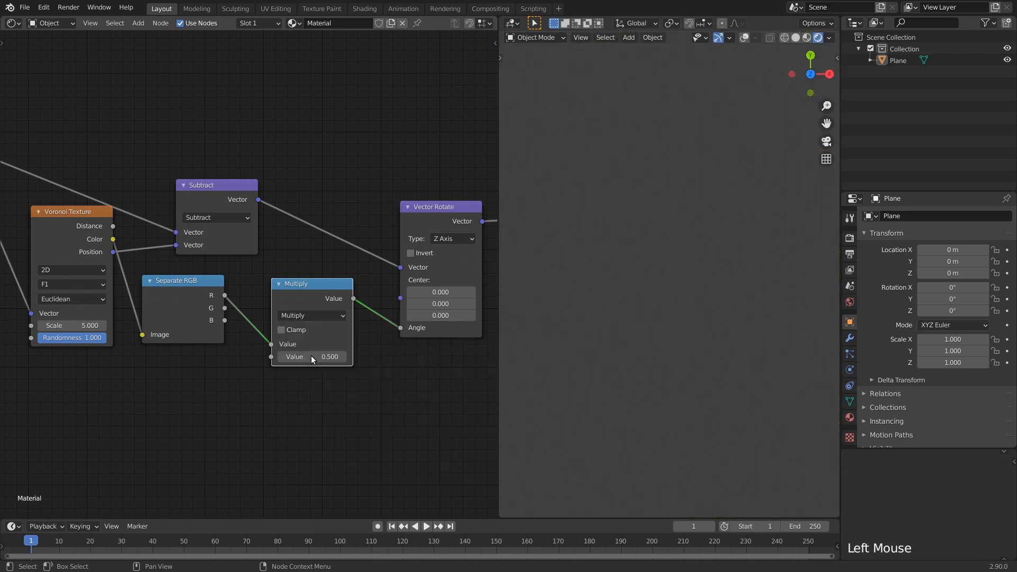
pyautogui.doubleClick(310, 357)
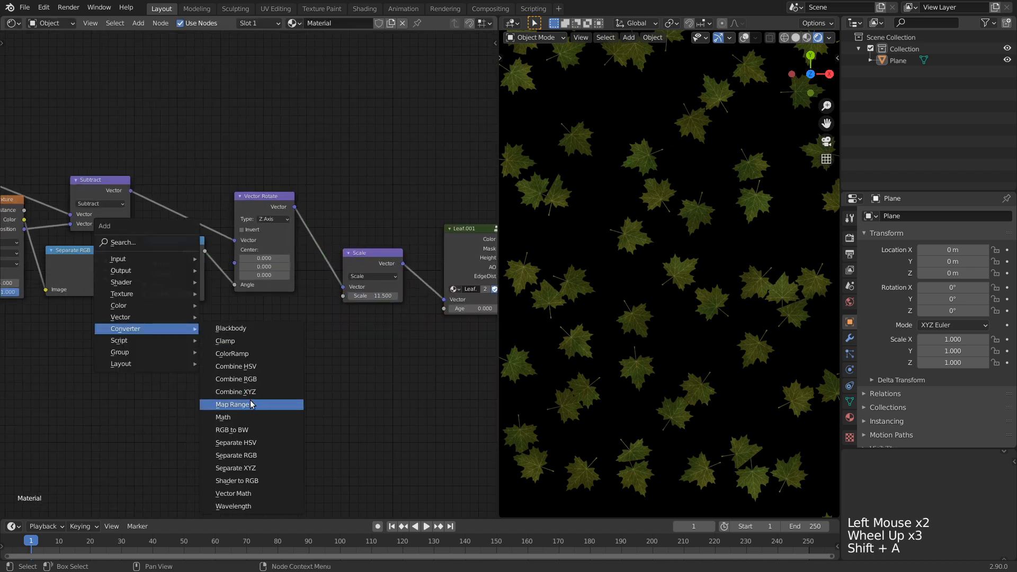
# Step: Add a Map Range node from B for leaf scale and connect G to the Leaf Age input
pyautogui.click(232, 404)
pyautogui.write('10')
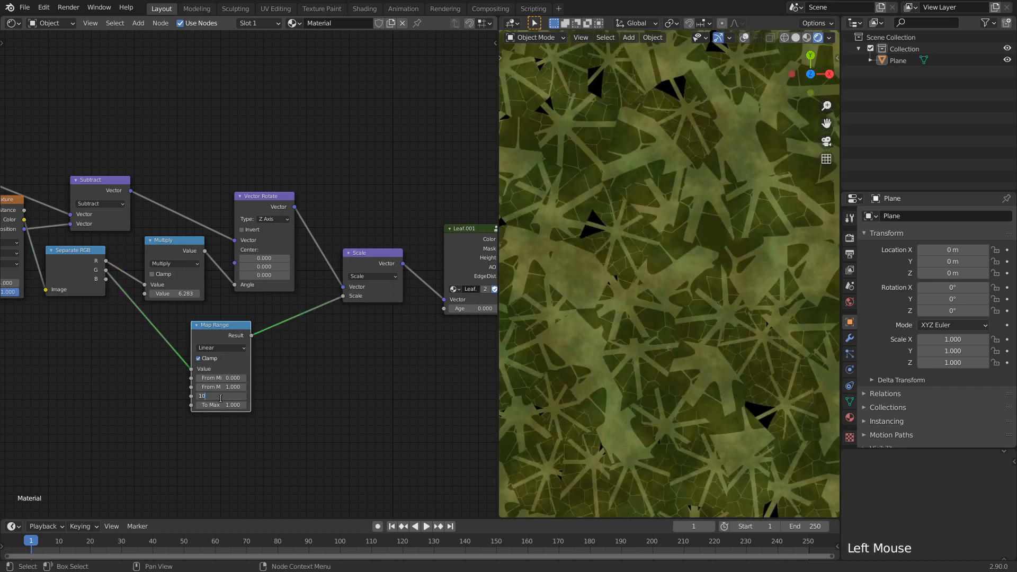
pyautogui.write('15.0')
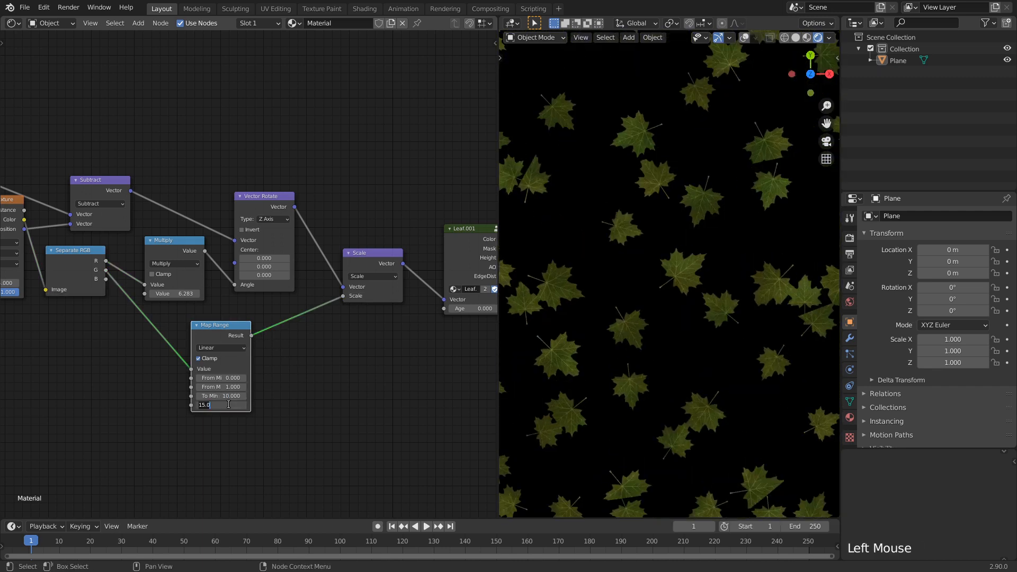
pyautogui.scroll(-3)
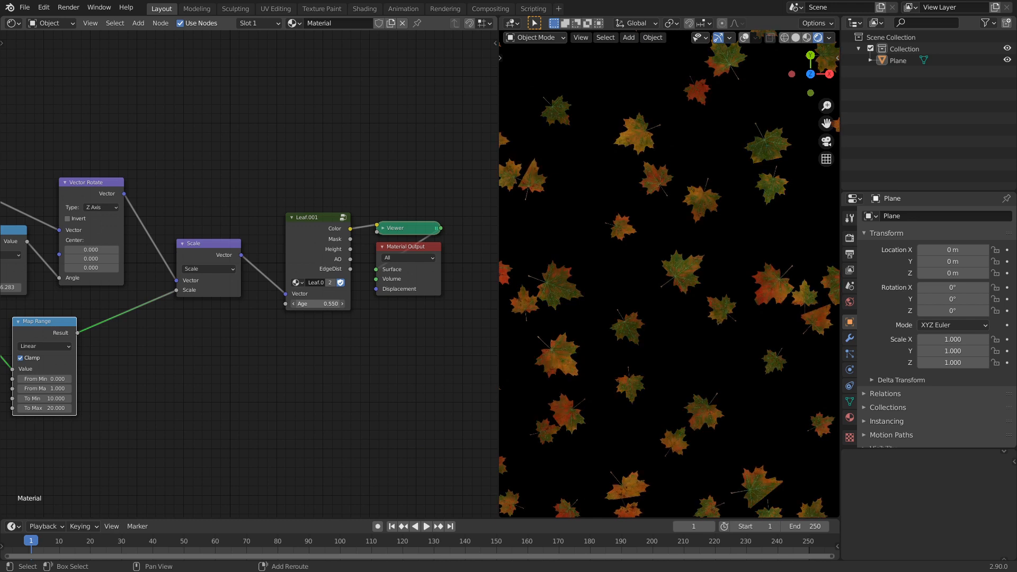
pyautogui.moveTo(331, 304); pyautogui.dragTo(315, 304)
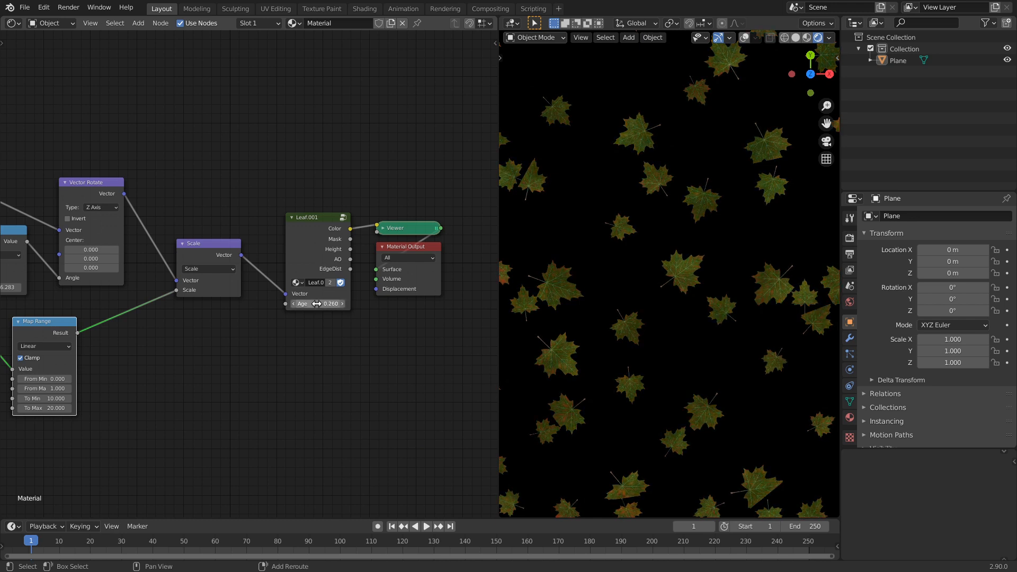
pyautogui.scroll(-3)
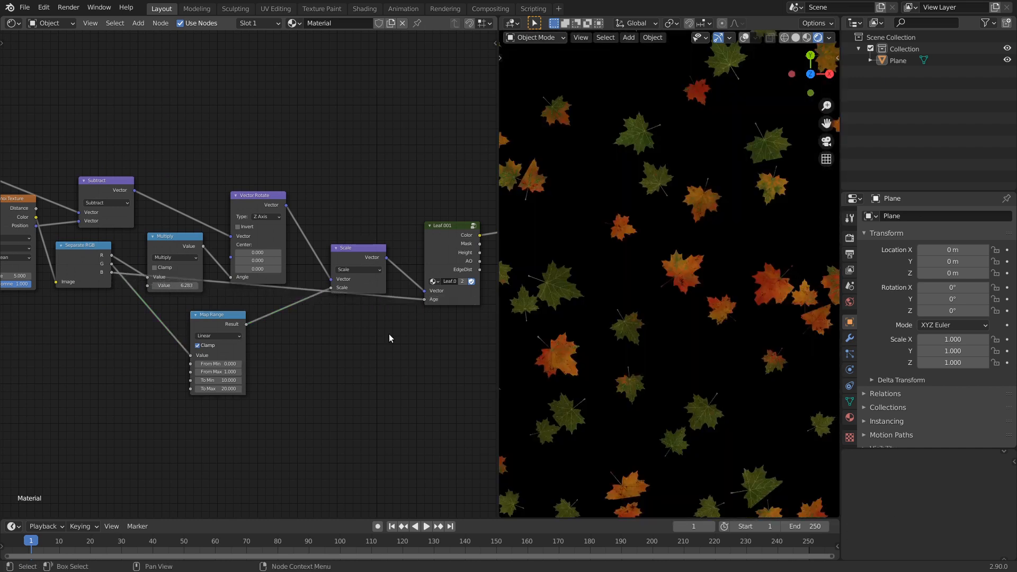
pyautogui.scroll(-3)
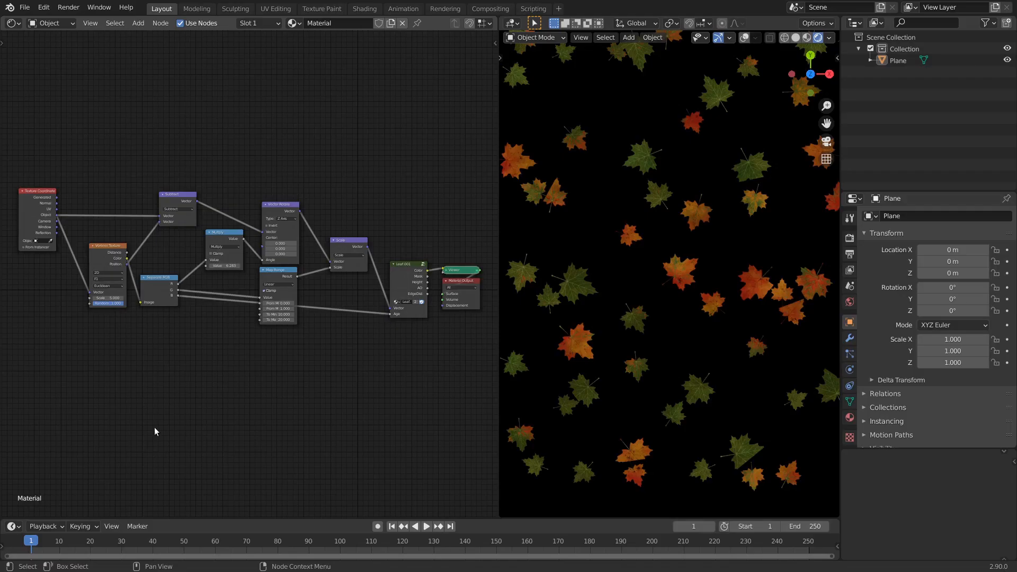
pyautogui.scroll(3)
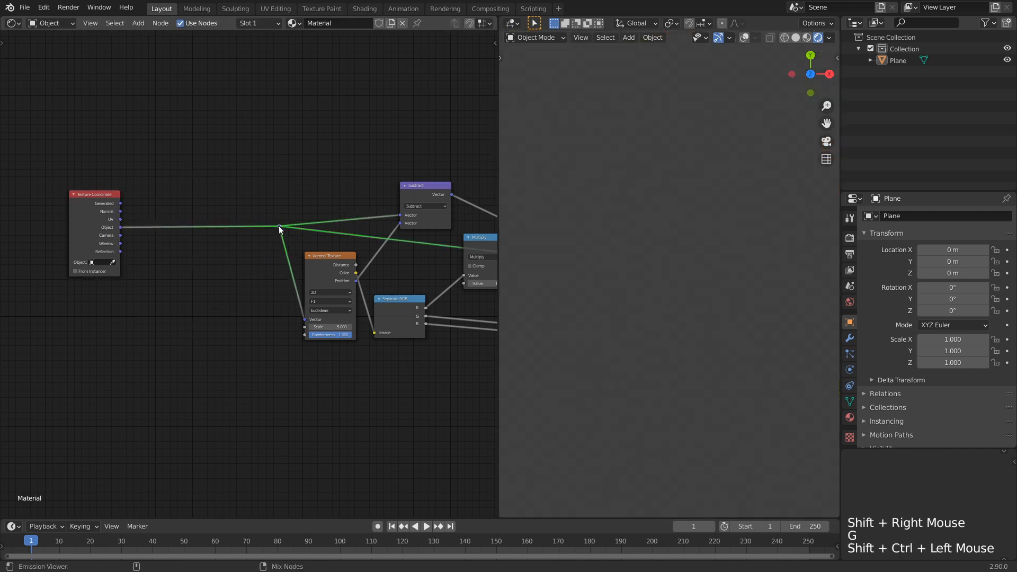
# Step: Preview Texture Coordinate and add Noise Texture colour to the object coordinates via Vector Add
pyautogui.click(806, 37)
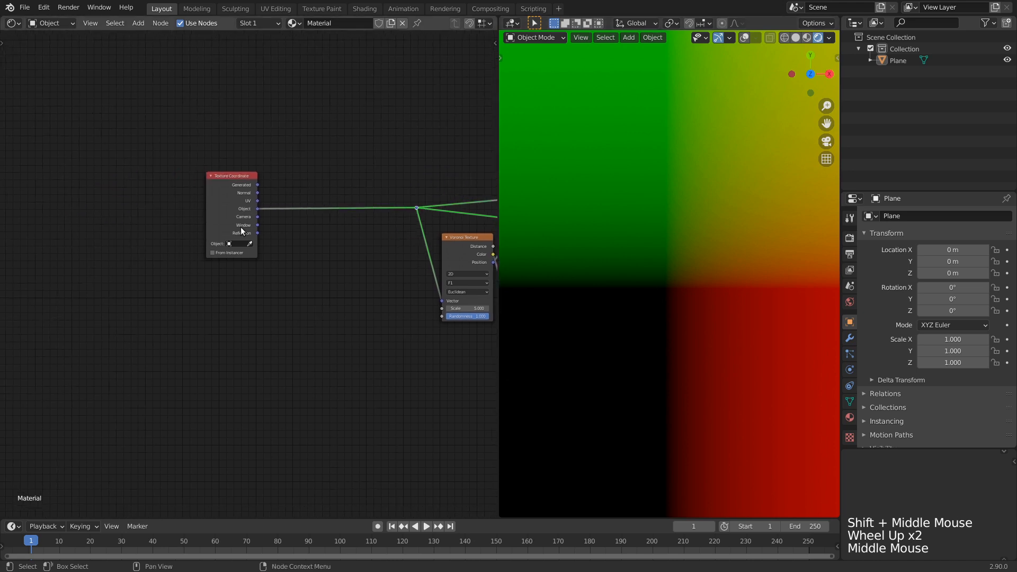
pyautogui.press('shift+a')
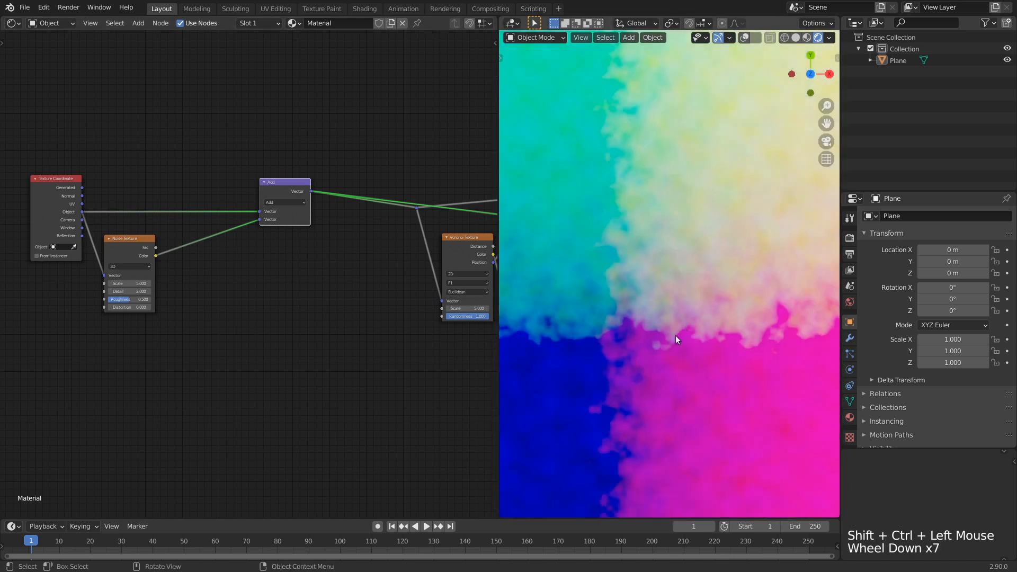
pyautogui.scroll(-3)
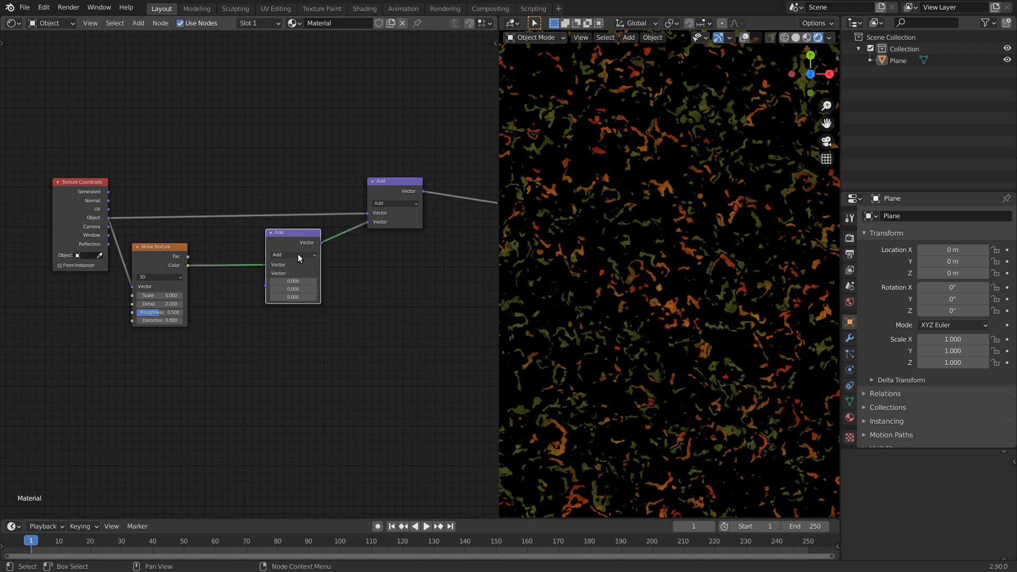
# Step: Subtract 0.5 from the noise colour and scale it down to 0.4 for gentle distortion
pyautogui.click(292, 254)
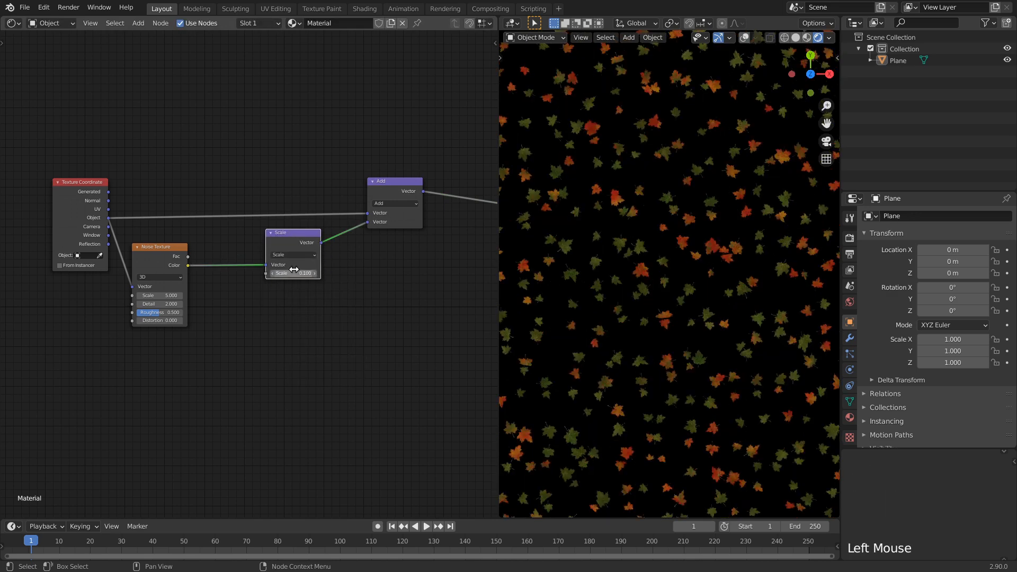
pyautogui.scroll(-3)
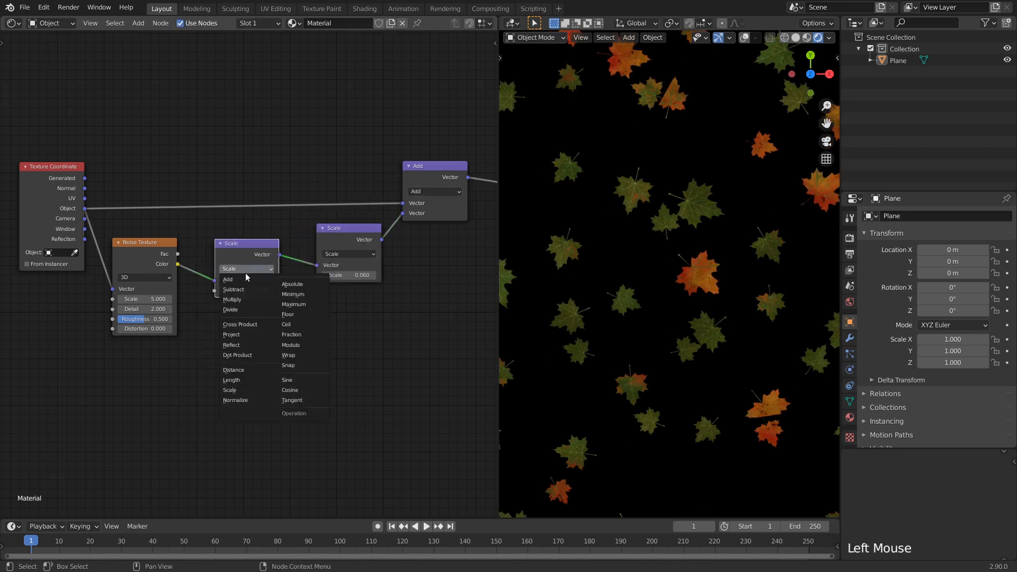
pyautogui.click(233, 288)
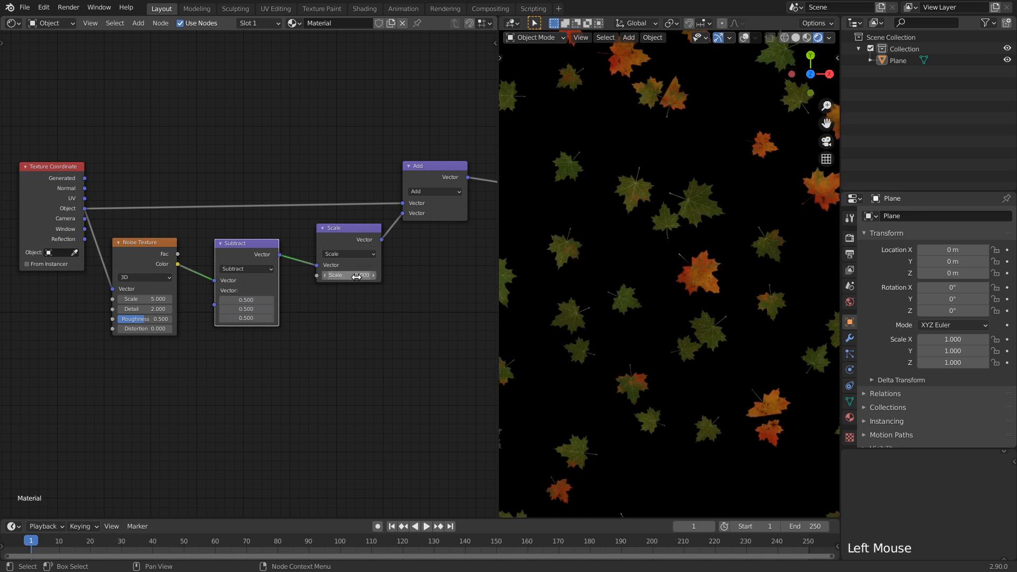
pyautogui.moveTo(351, 275); pyautogui.dragTo(324, 276)
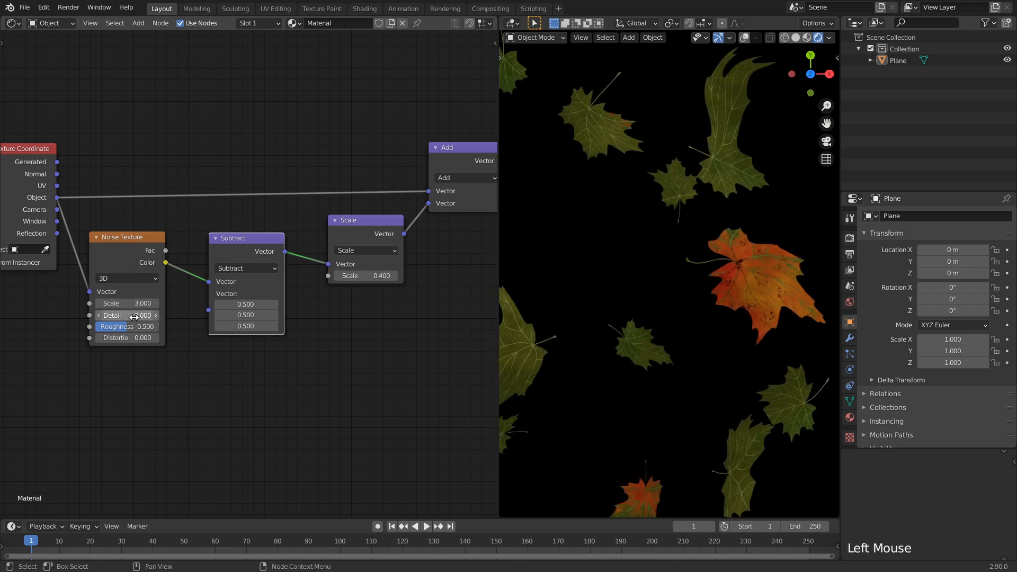
# Step: Raise the Noise Roughness to 0.866 and cut the distortion scale to 0.09
pyautogui.moveTo(126, 326); pyautogui.dragTo(152, 326)
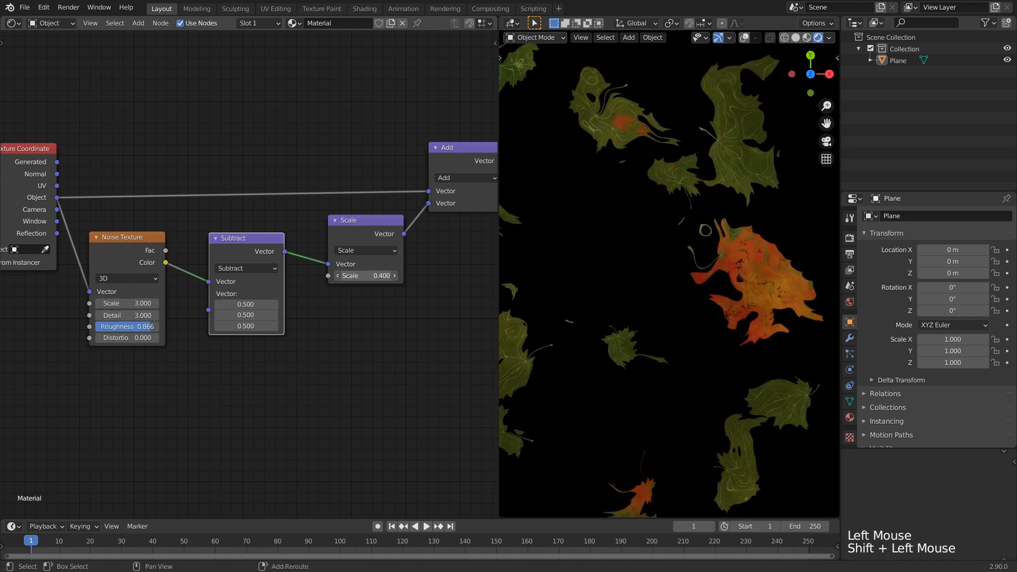
pyautogui.scroll(-3)
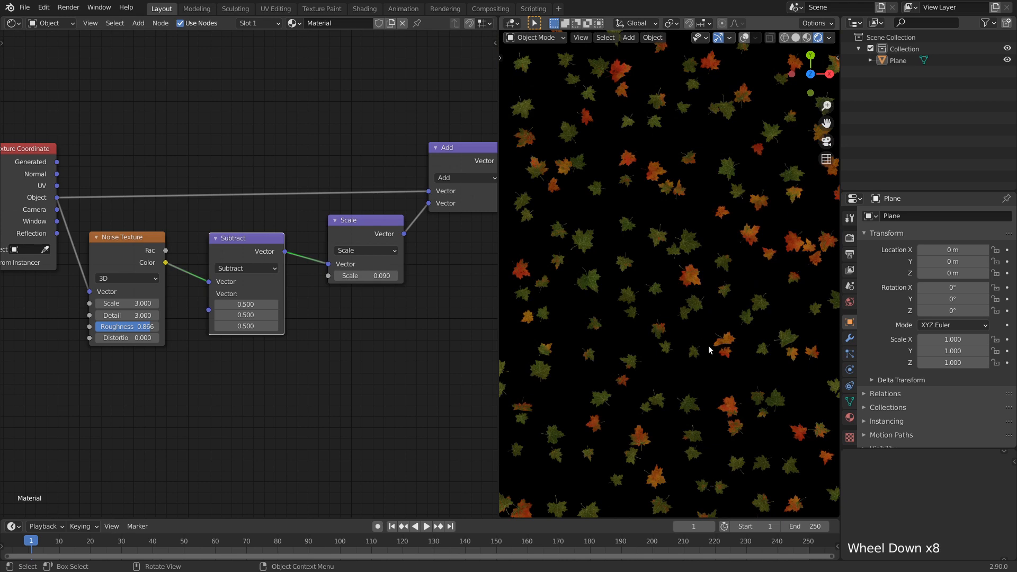